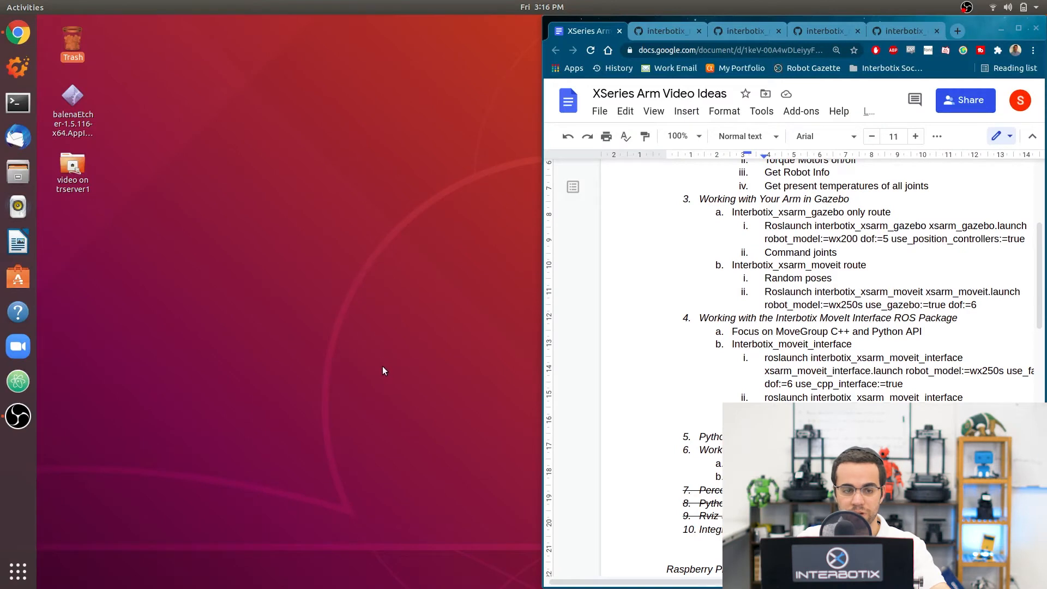
pyautogui.moveTo(230, 277)
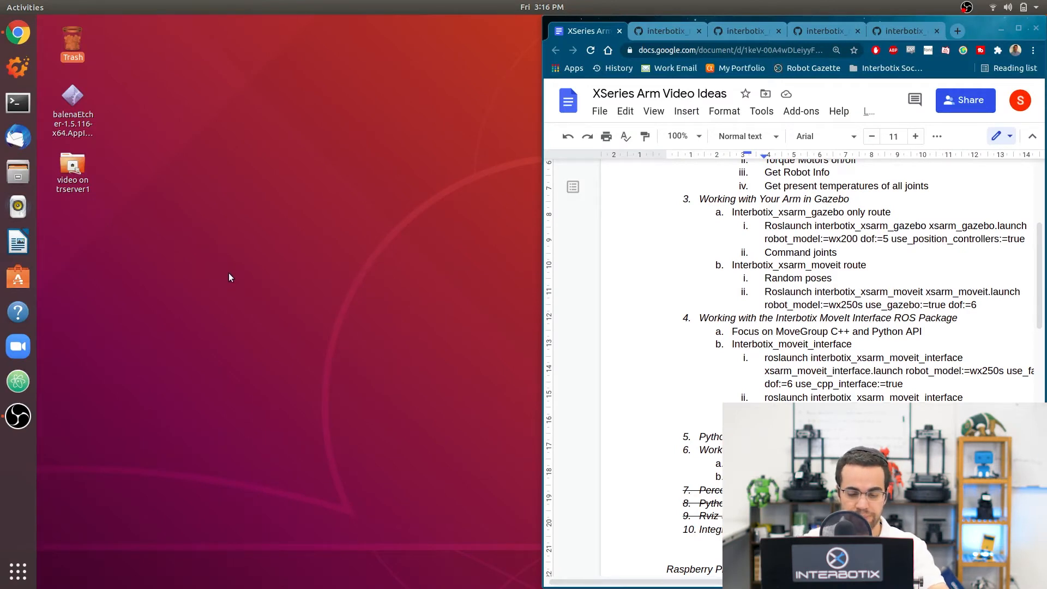
# Run roslaunch interbotix_xsarm_control xsarm_control.launch with robot_model:=wx250s and use_sim:=true
pyautogui.click(17, 103)
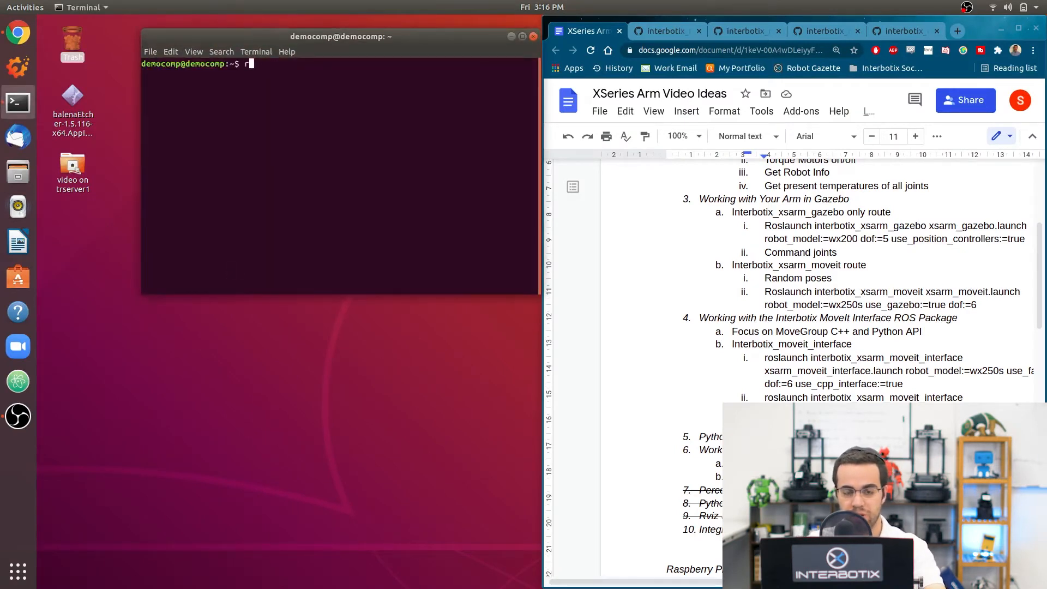
pyautogui.write('oslaunch interbo')
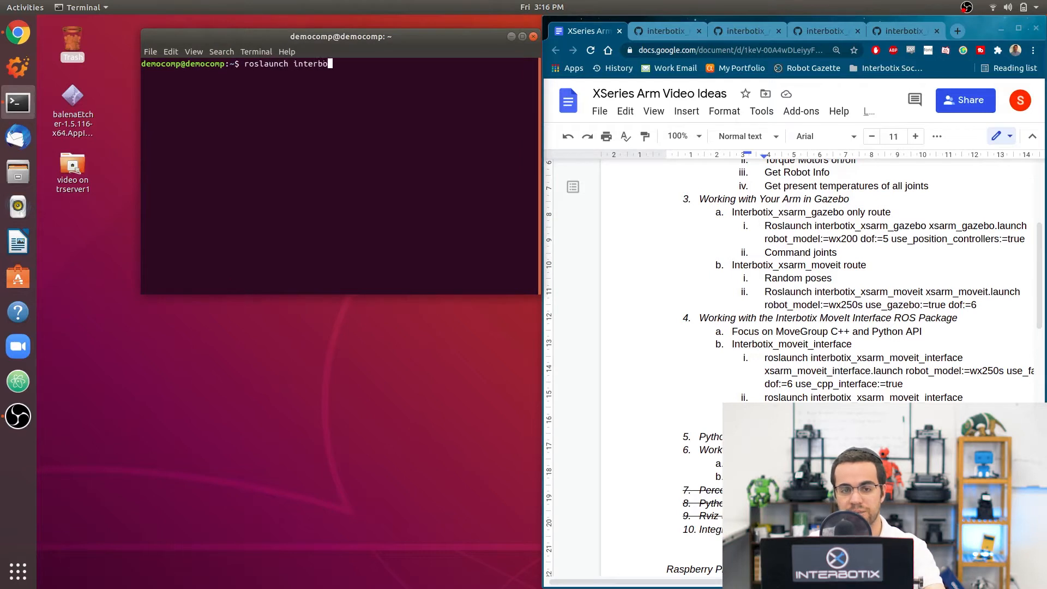
pyautogui.write('tix_xsarm_co')
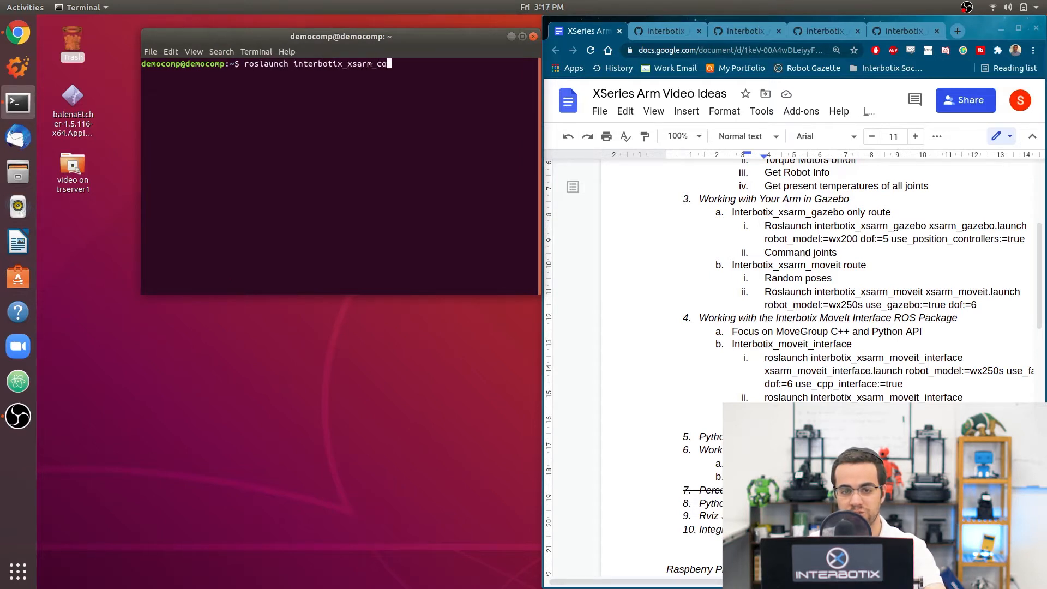
pyautogui.write('ntrol xsarm_control.launch robot_m')
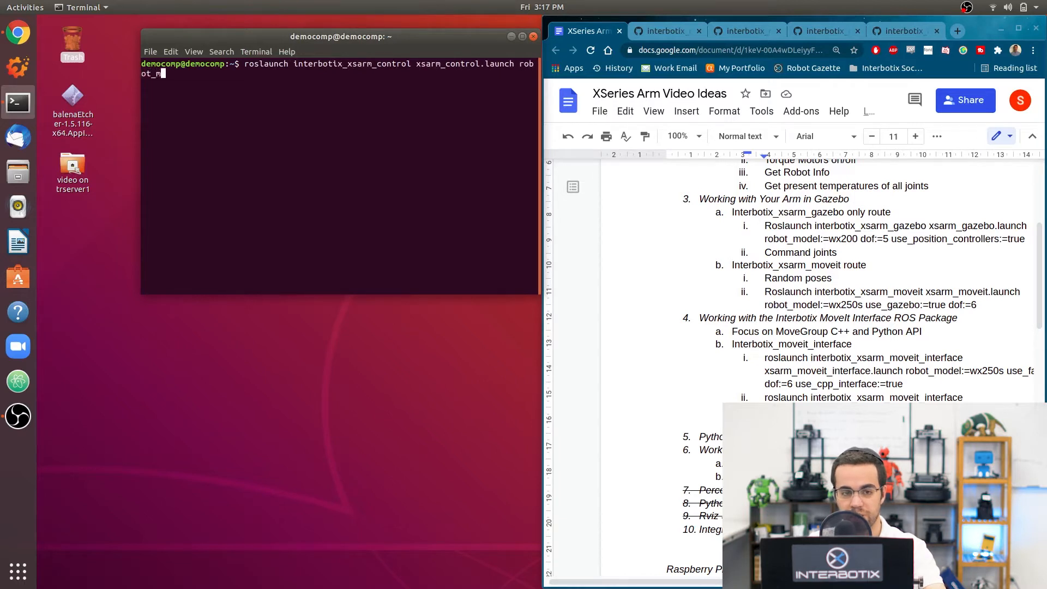
pyautogui.write('odel:')
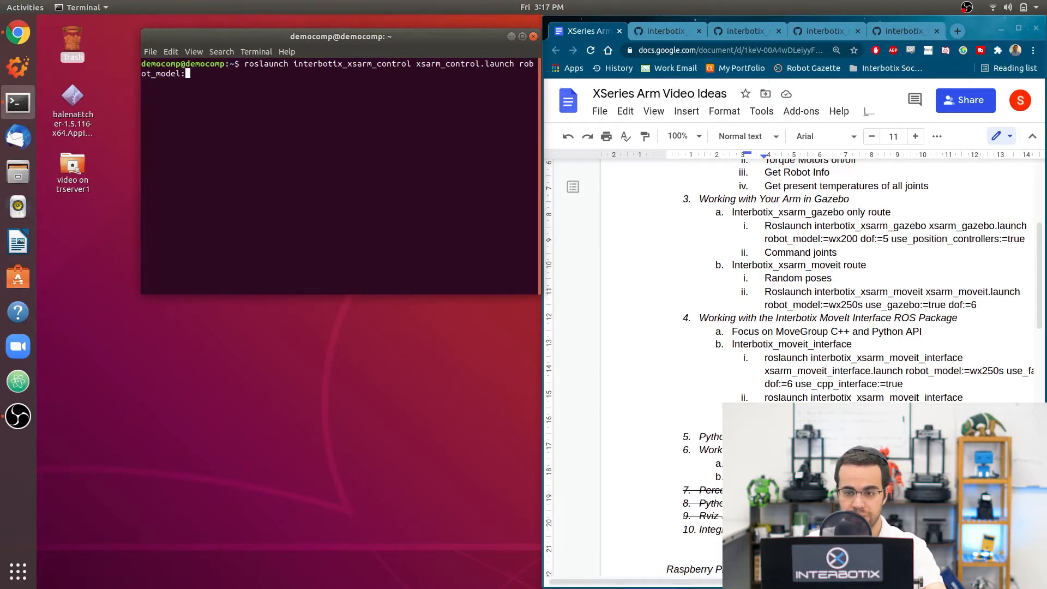
pyautogui.write('wx')
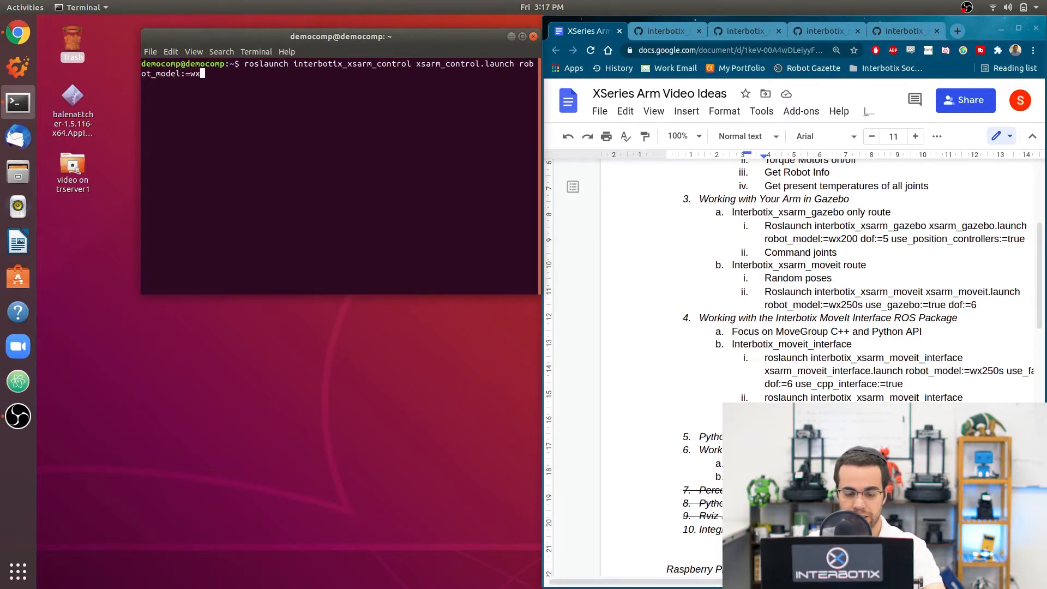
pyautogui.write('250s')
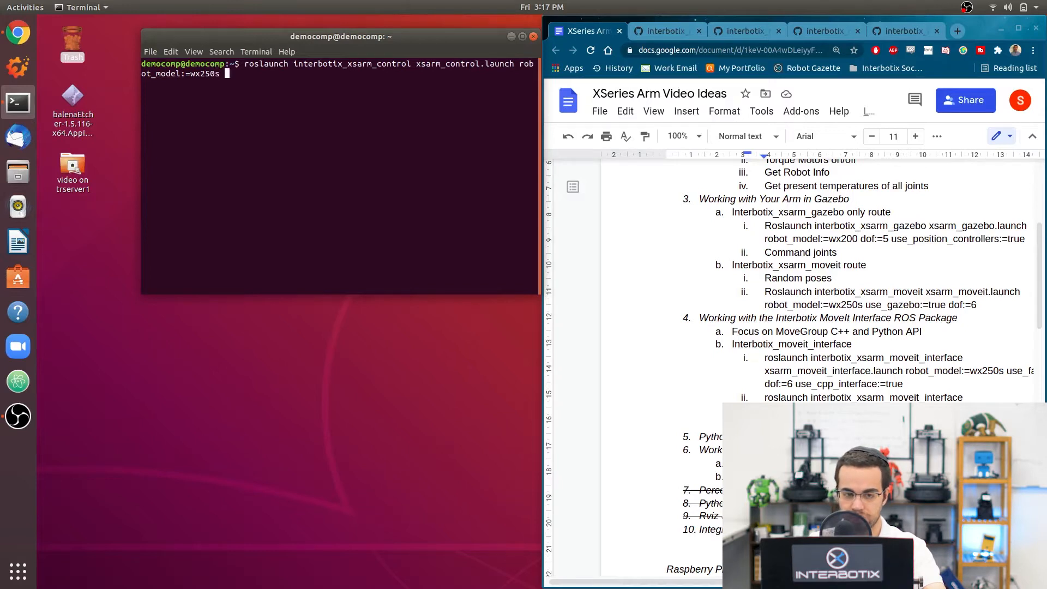
pyautogui.write('use_sim:')
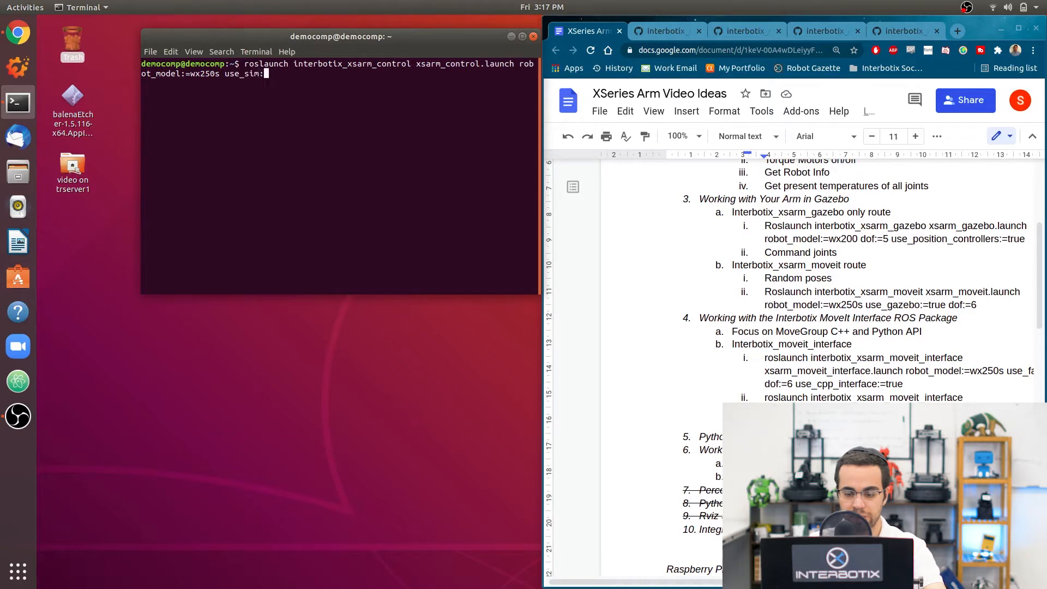
pyautogui.write('t')
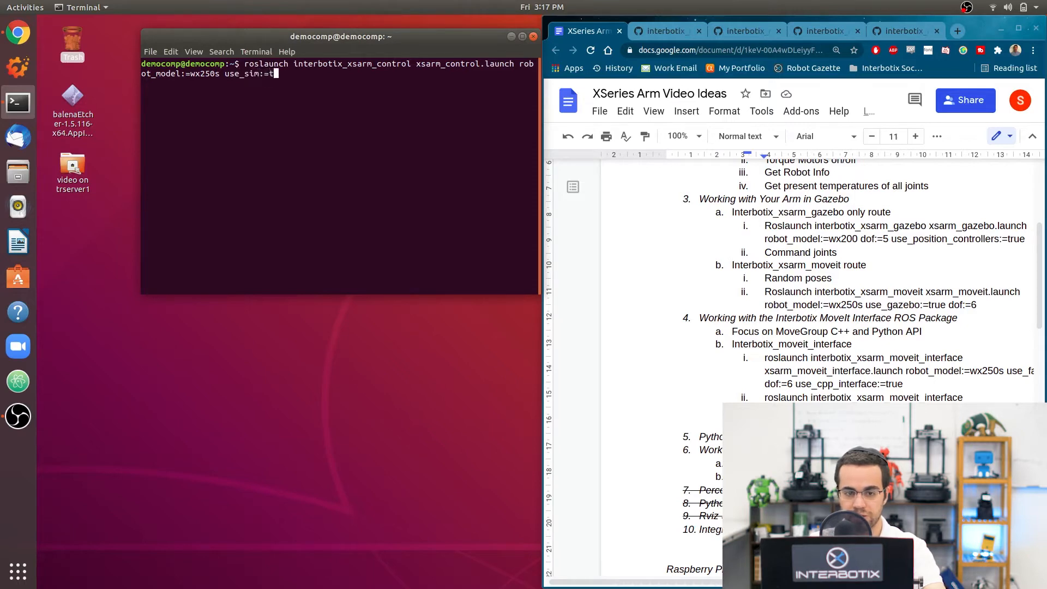
pyautogui.press('Return')
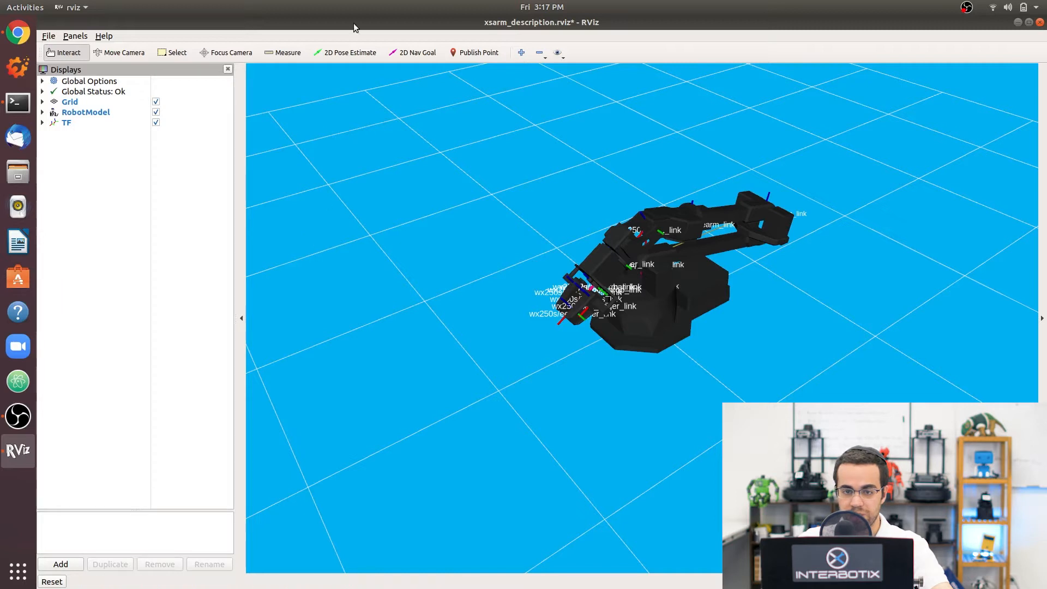
pyautogui.moveTo(328, 44)
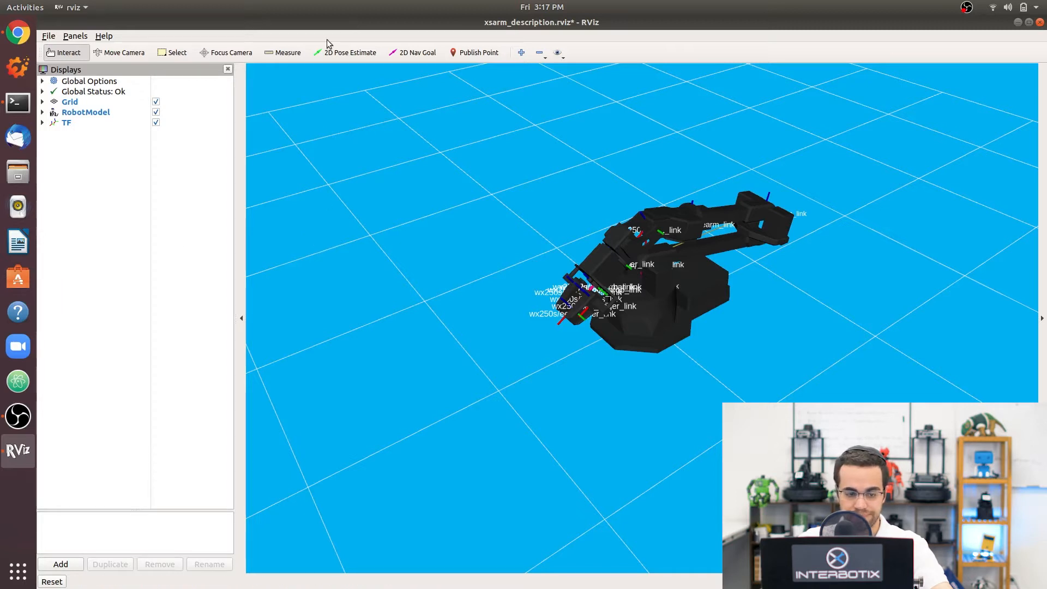
pyautogui.moveTo(18, 415)
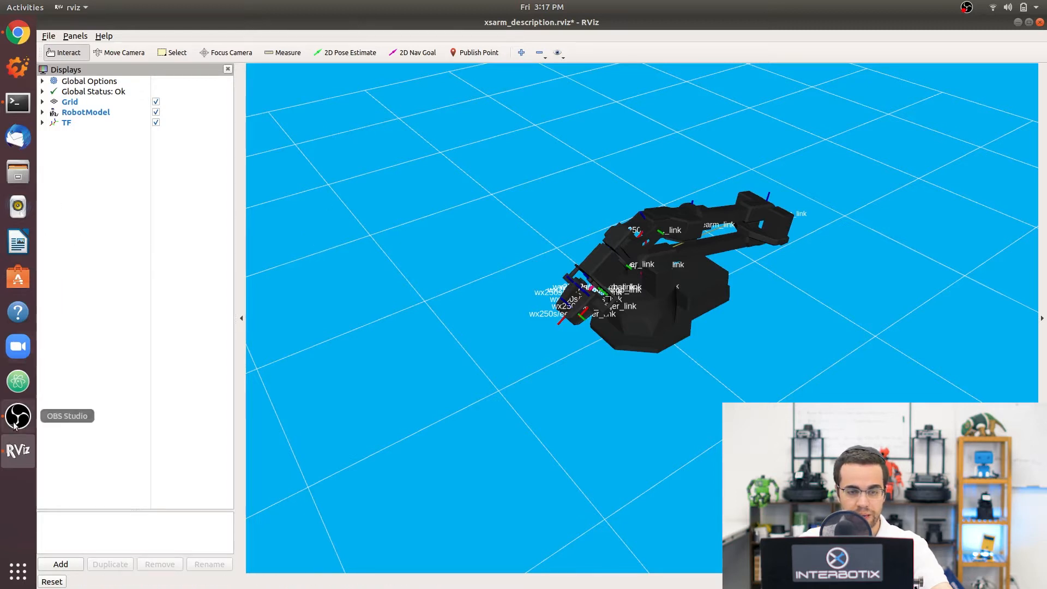
pyautogui.moveTo(18, 137)
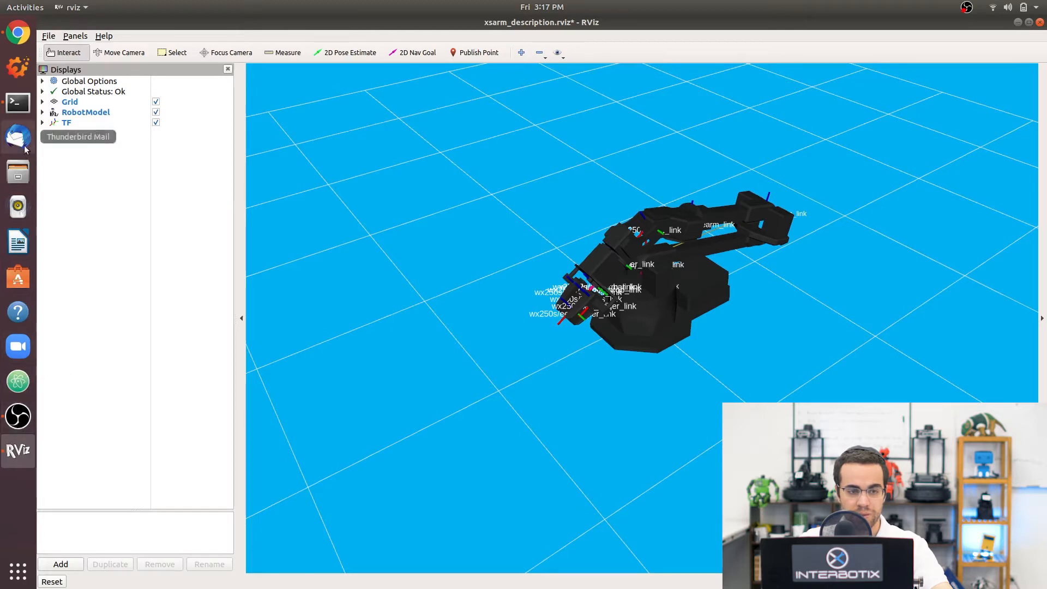
# Switch to Chrome and read through bartender.py's imports, setup comments and arm/gripper commands
pyautogui.click(17, 34)
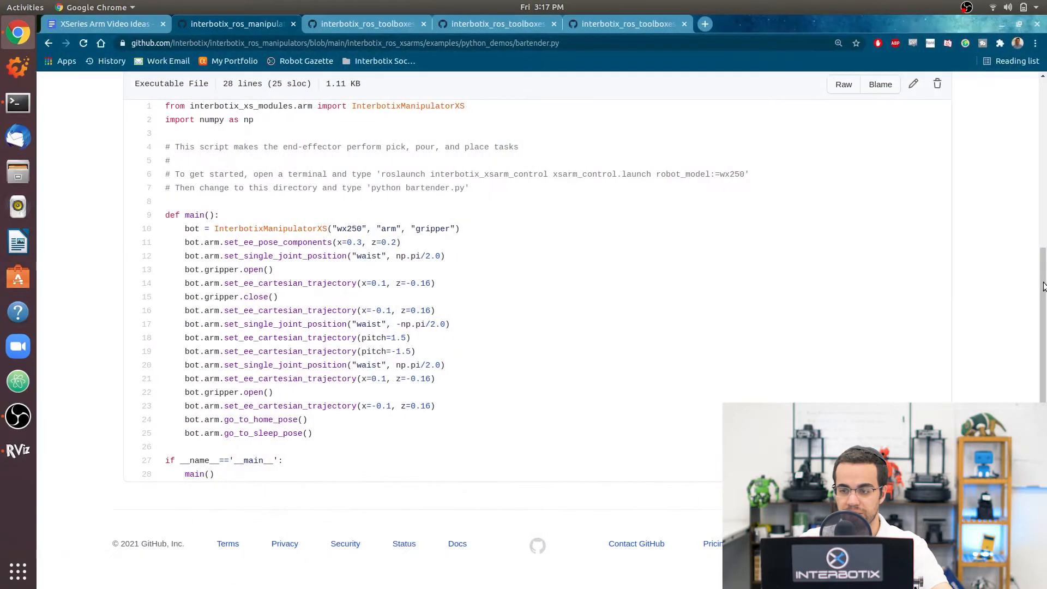
pyautogui.scroll(3)
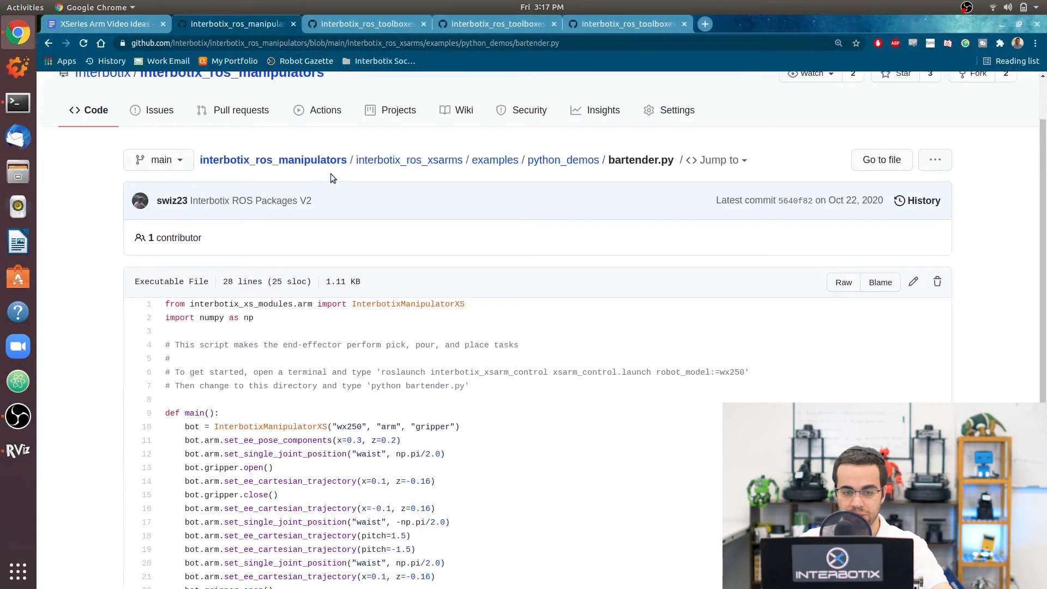
pyautogui.moveTo(562, 159)
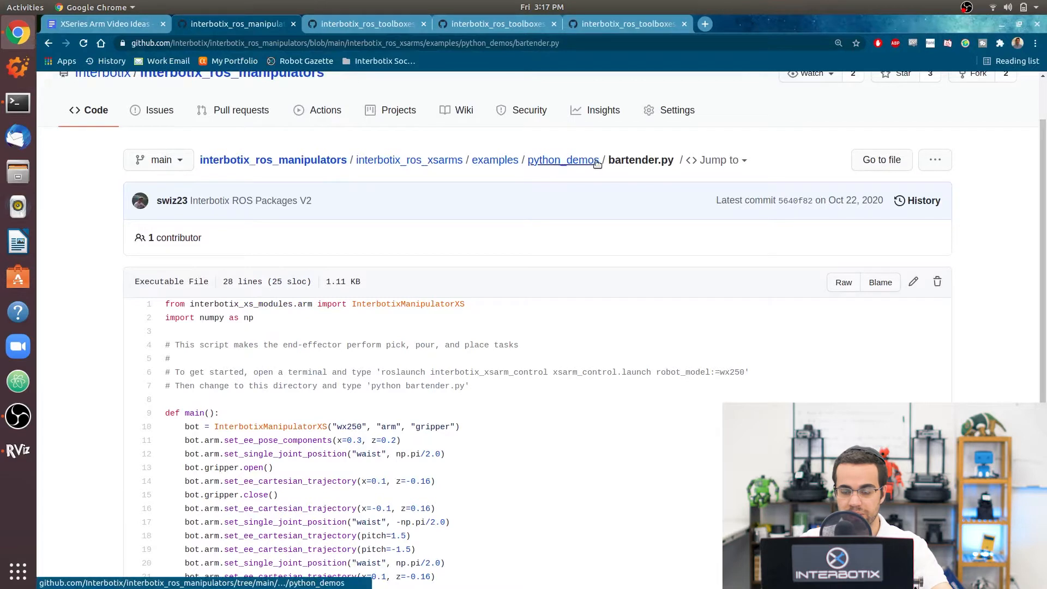
pyautogui.moveTo(563, 159)
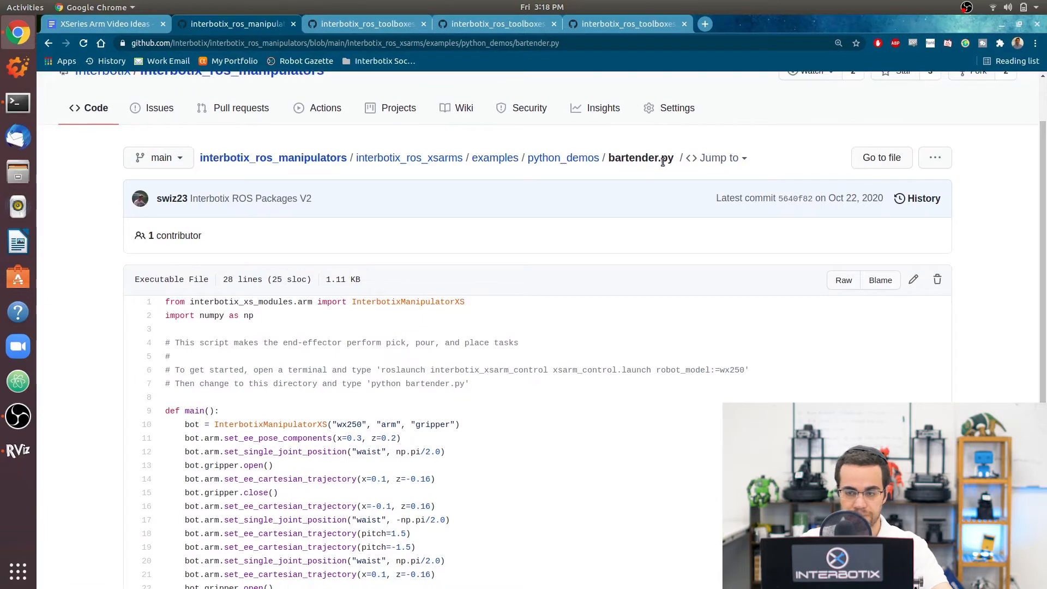
pyautogui.scroll(-3)
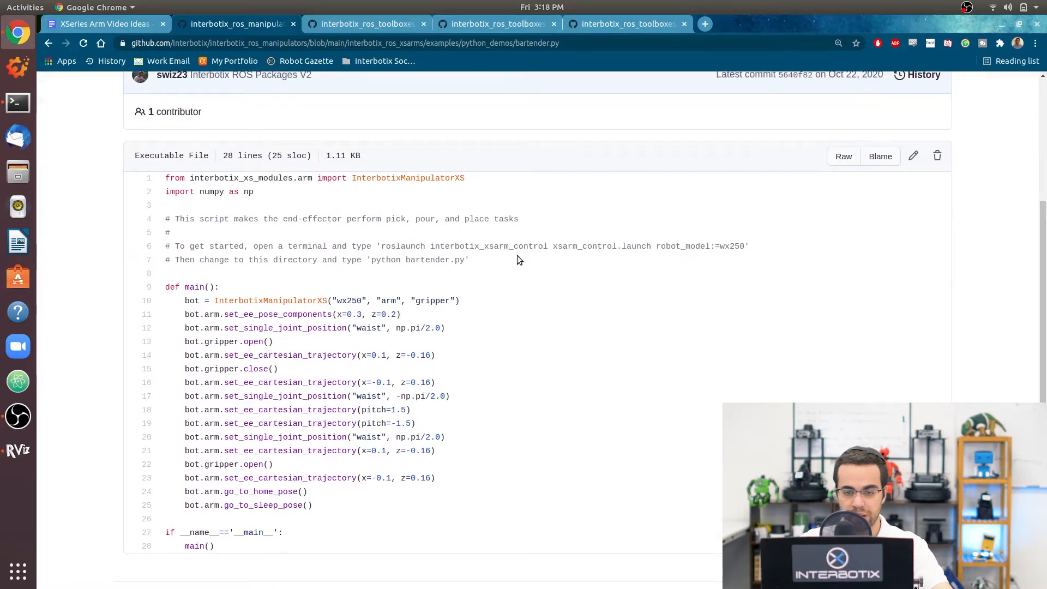
pyautogui.moveTo(259, 189)
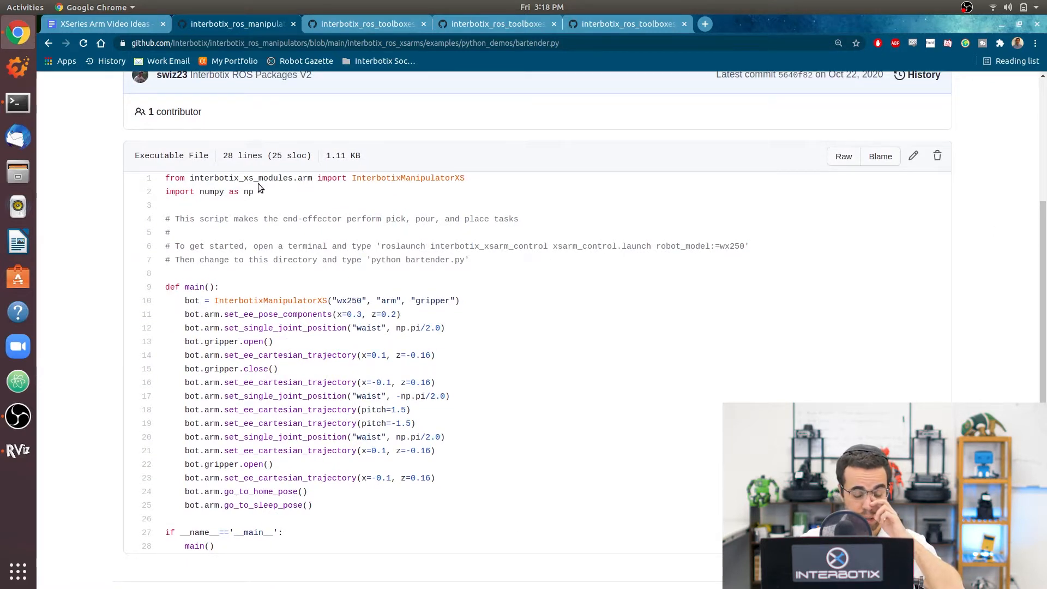
pyautogui.moveTo(372, 206)
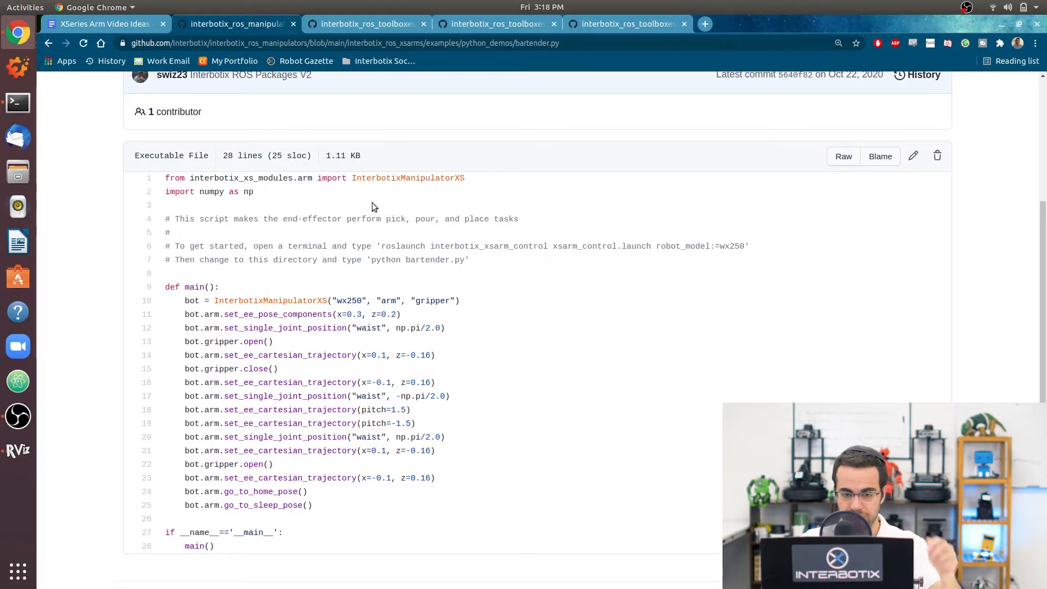
pyautogui.moveTo(343, 190)
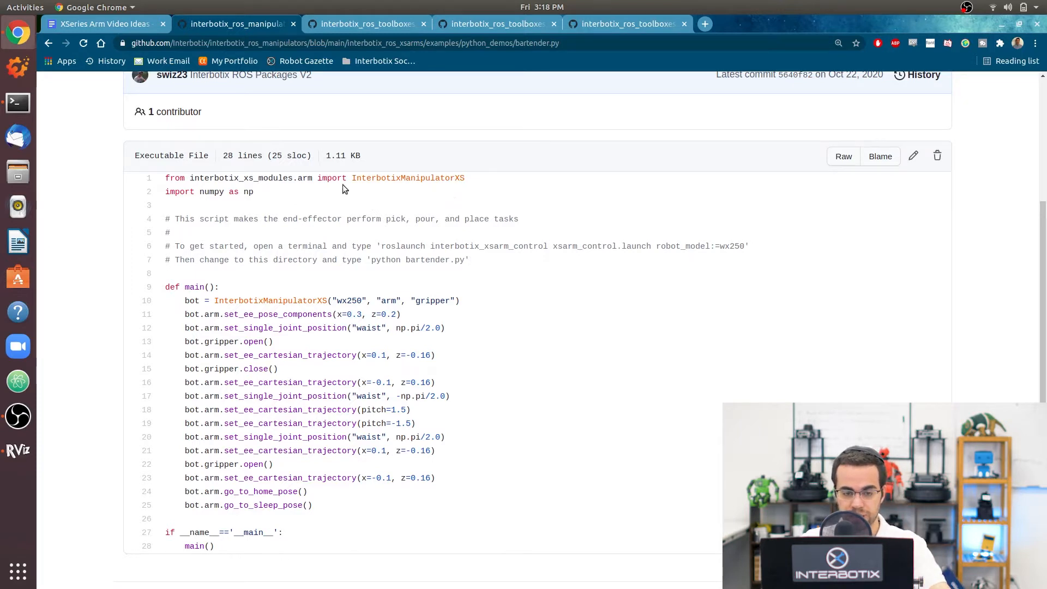
pyautogui.moveTo(238, 206)
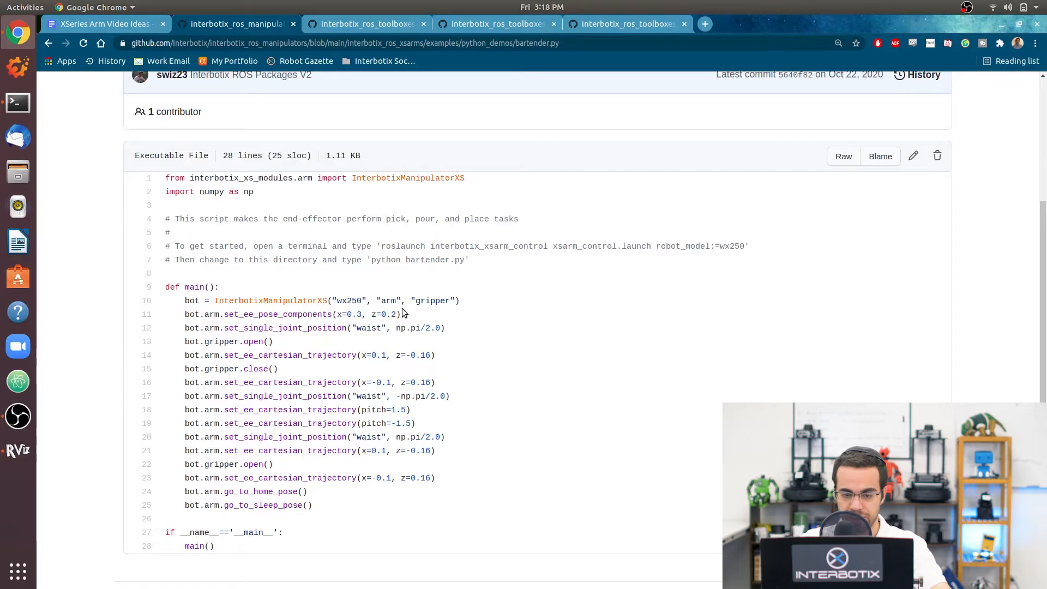
pyautogui.moveTo(397, 328)
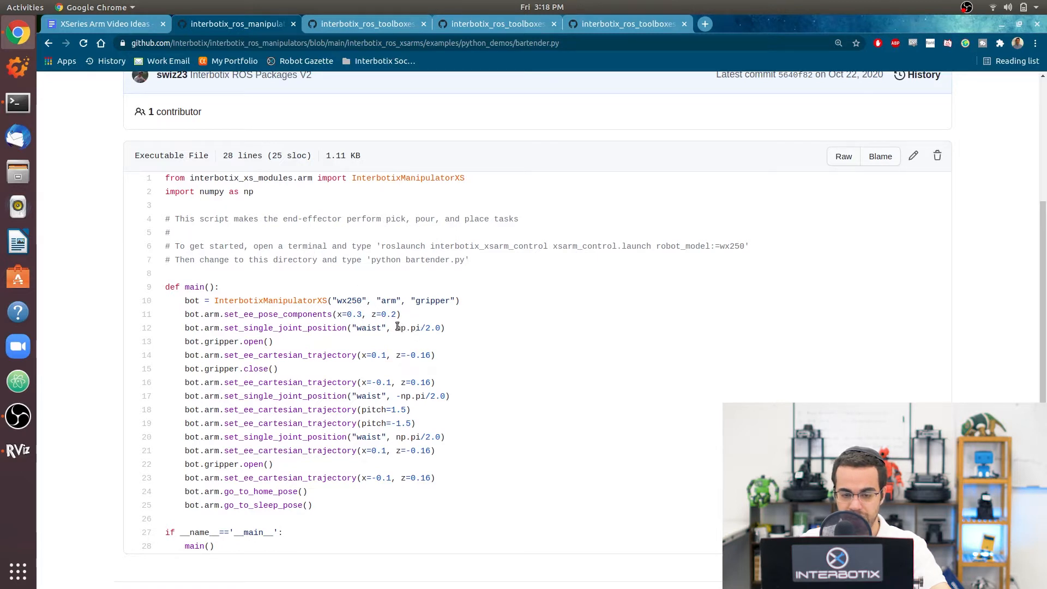
pyautogui.moveTo(362, 223)
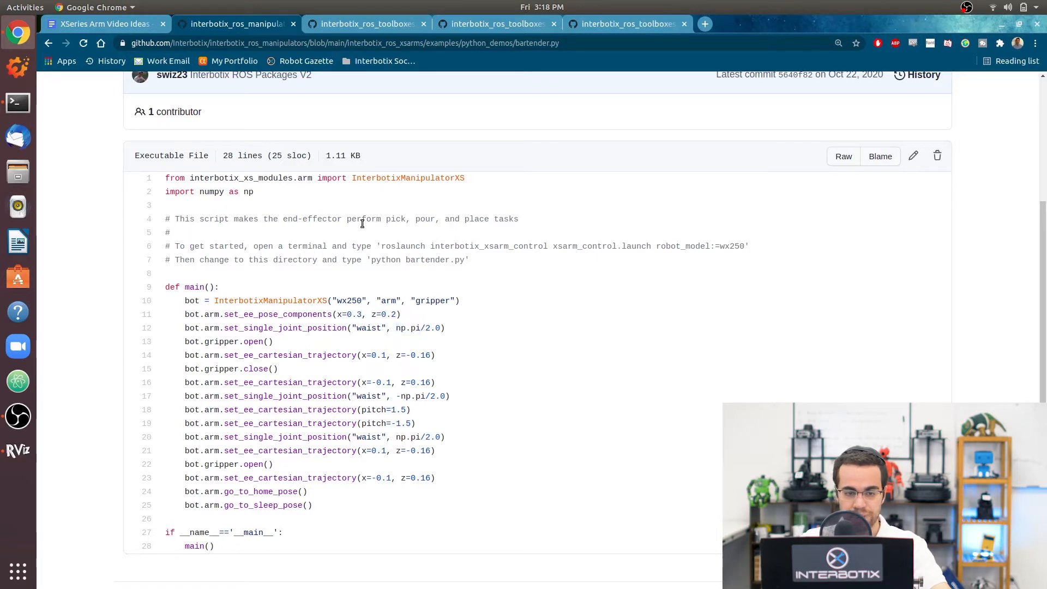
pyautogui.moveTo(193, 300)
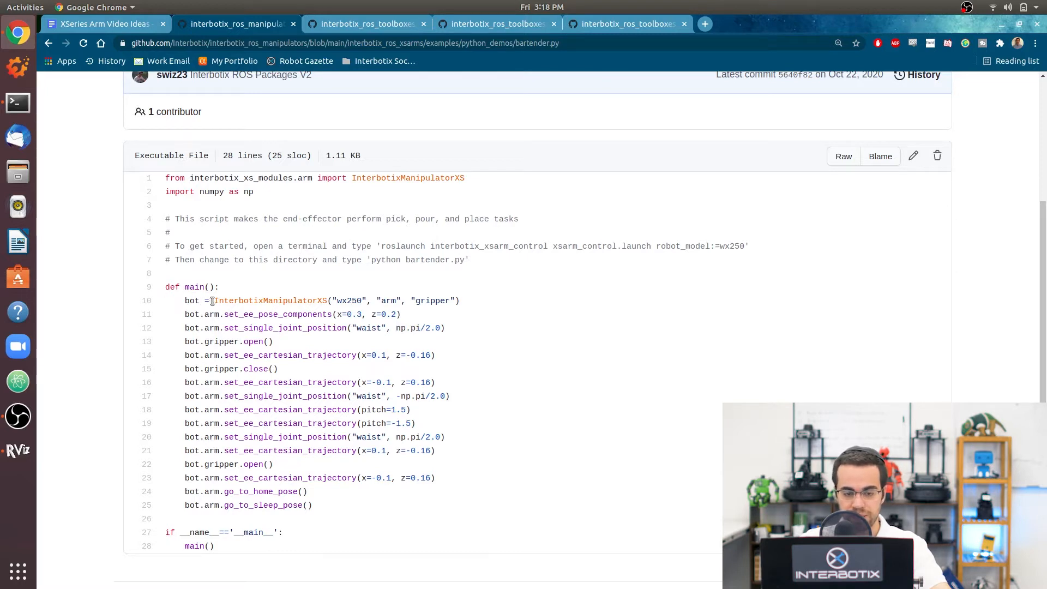
pyautogui.doubleClick(270, 301)
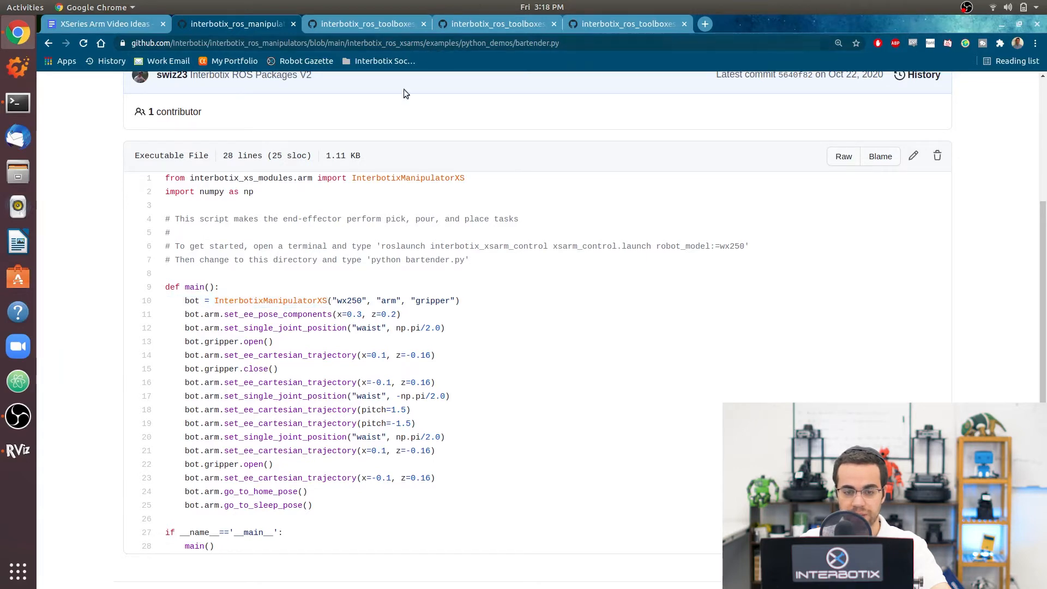
pyautogui.moveTo(374, 4)
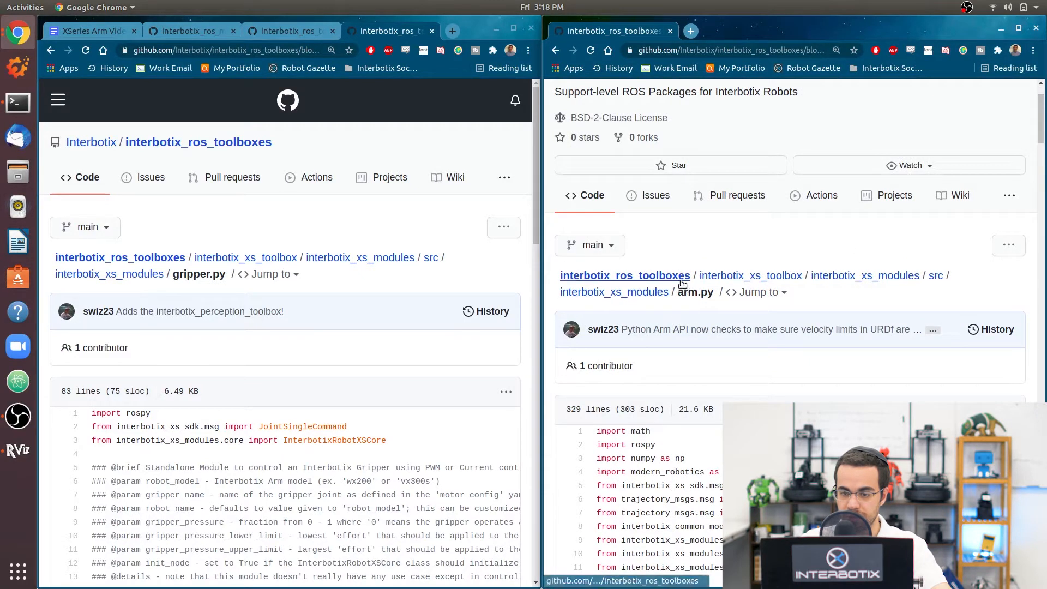
pyautogui.moveTo(767, 314)
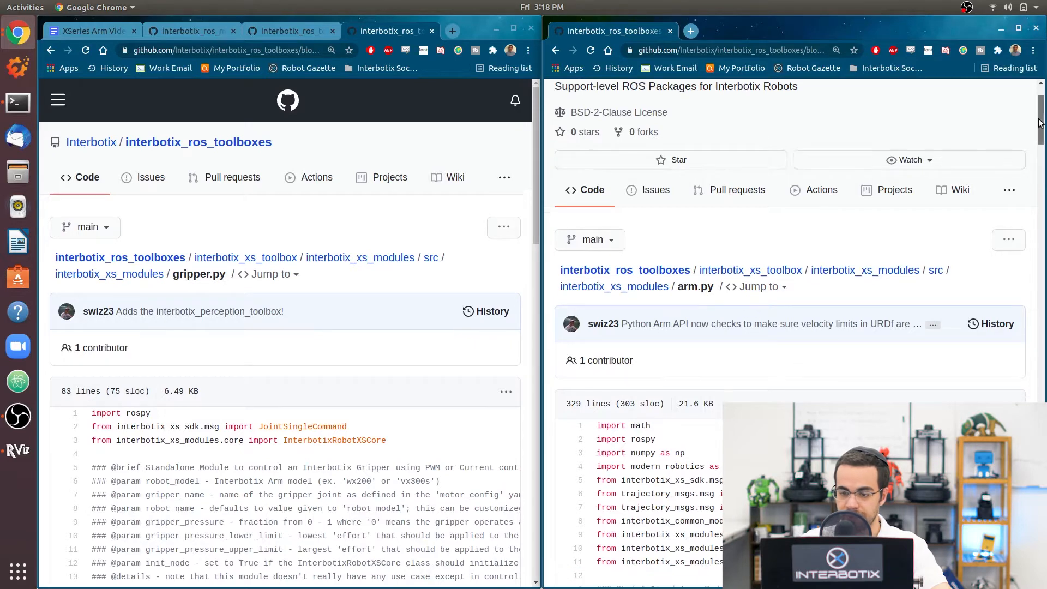
# Scroll arm.py to class InterbotixManipulatorXS and highlight its InterbotixRobotXSCore references
pyautogui.scroll(-3)
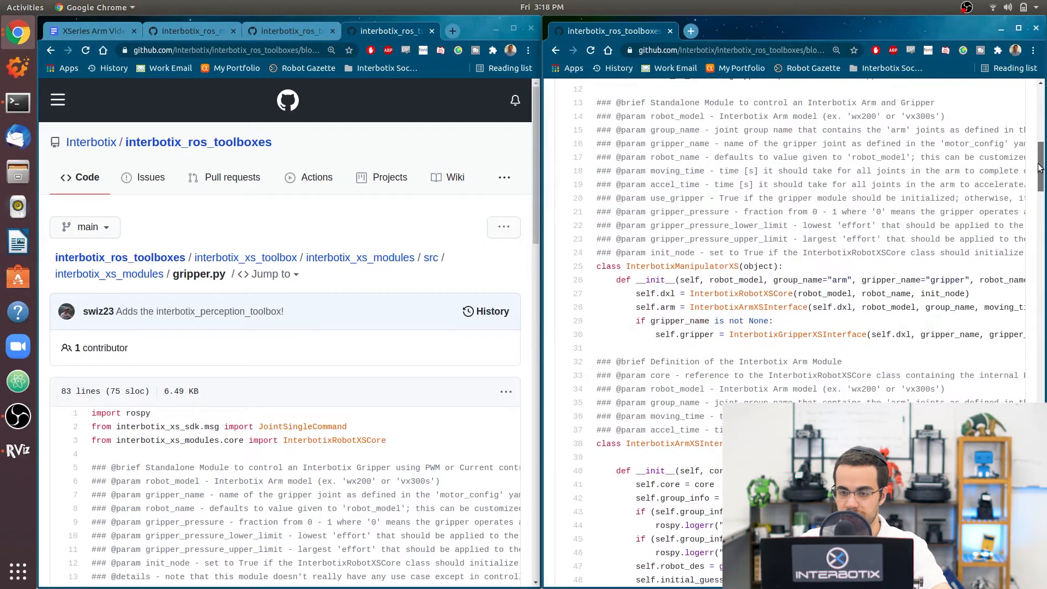
pyautogui.scroll(-3)
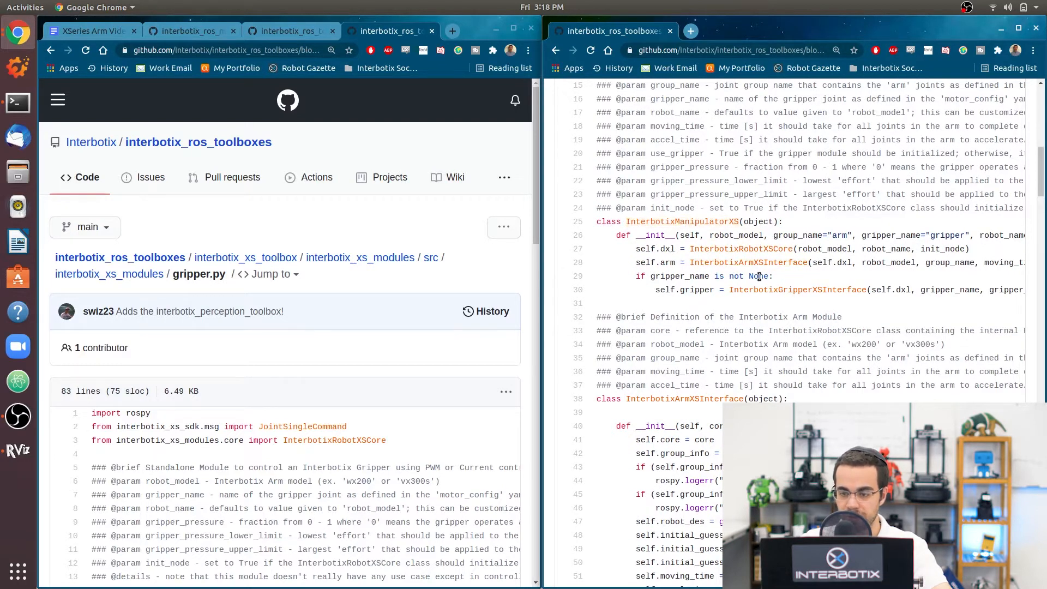
pyautogui.doubleClick(740, 248)
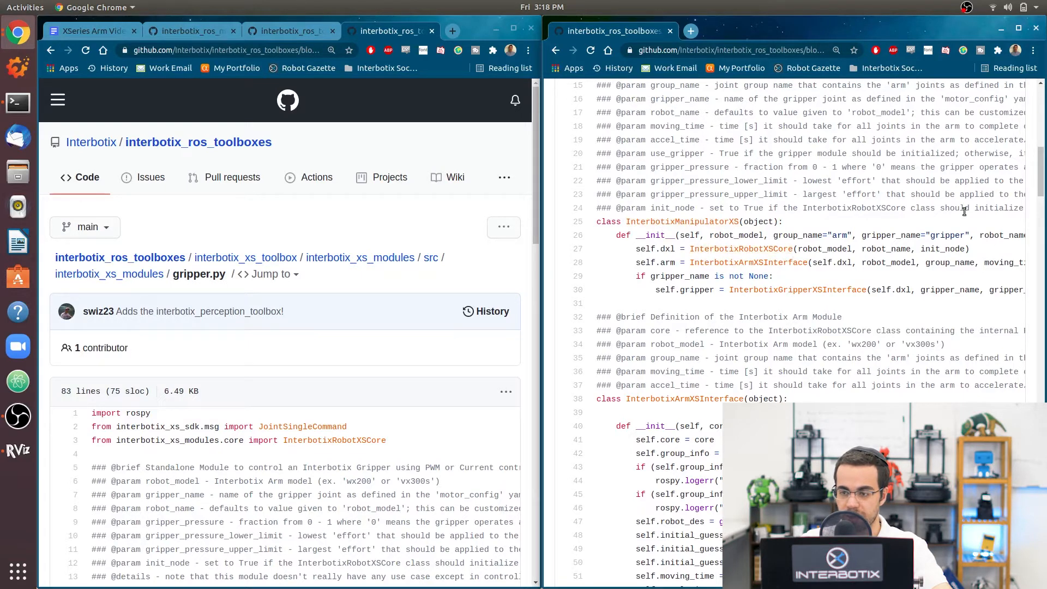
pyautogui.doubleClick(741, 248)
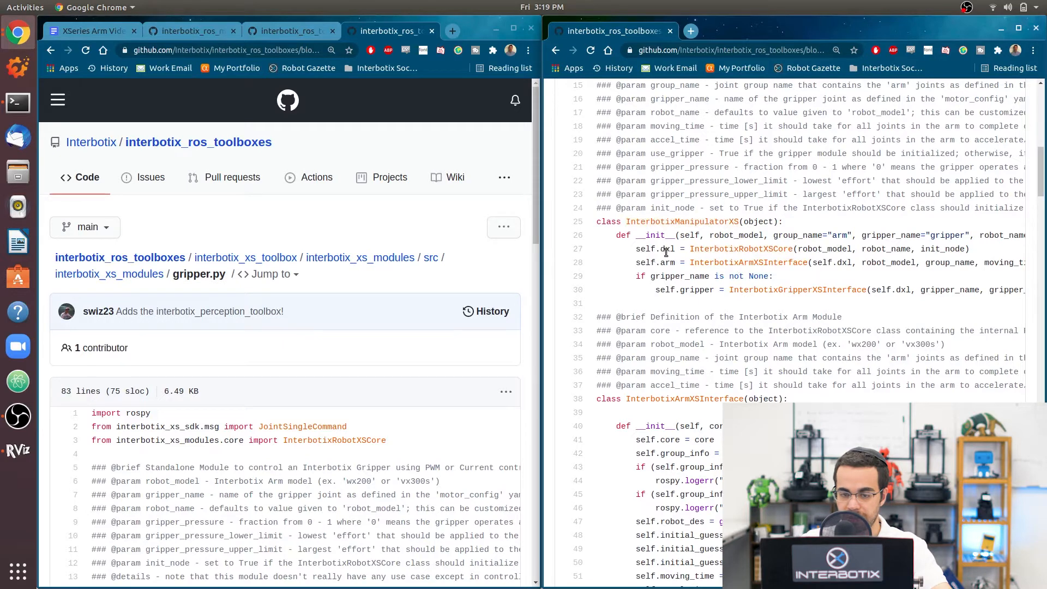
pyautogui.doubleClick(740, 248)
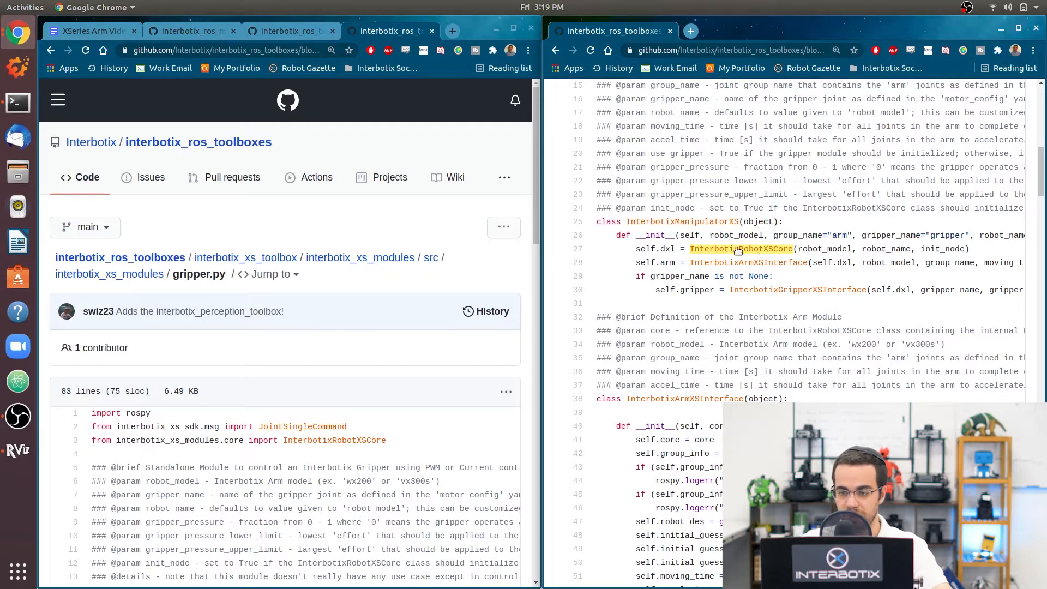
pyautogui.moveTo(766, 249)
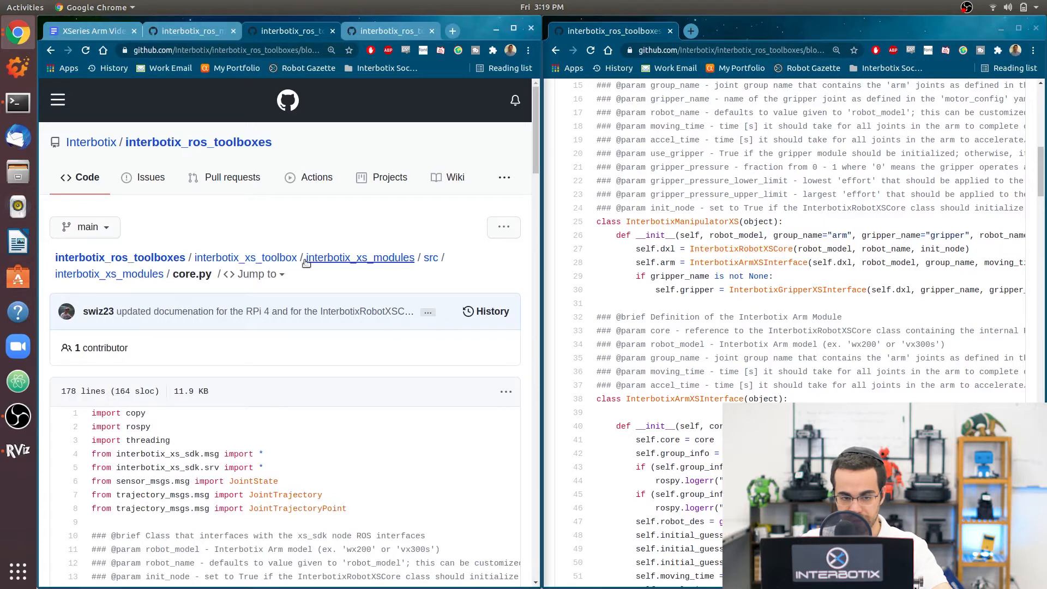
pyautogui.moveTo(533, 141)
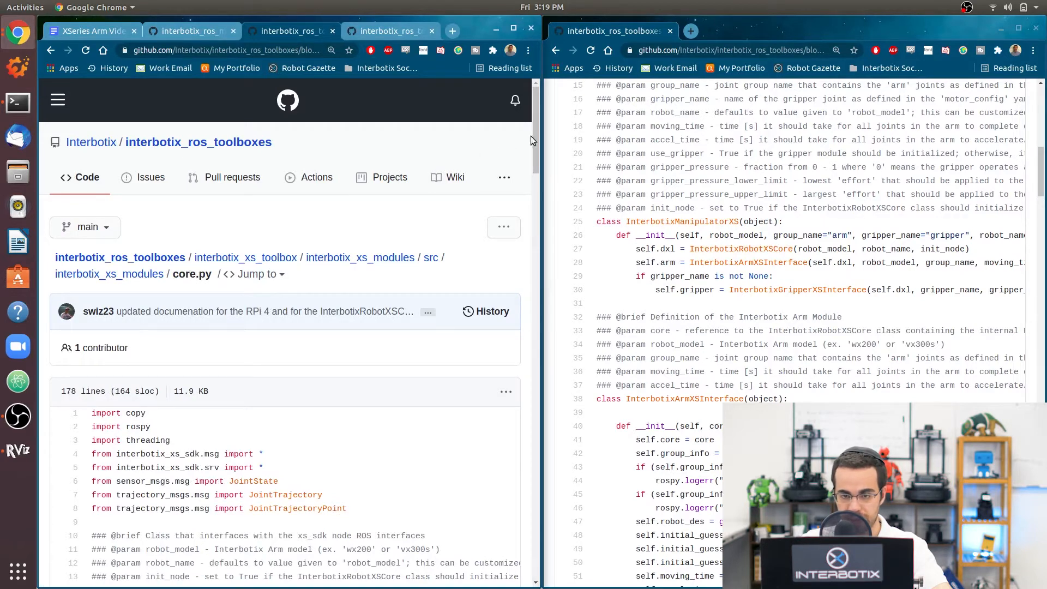
# Scroll through InterbotixRobotXSCore in core.py and locate the robot_set_motor_registers definition
pyautogui.scroll(-3)
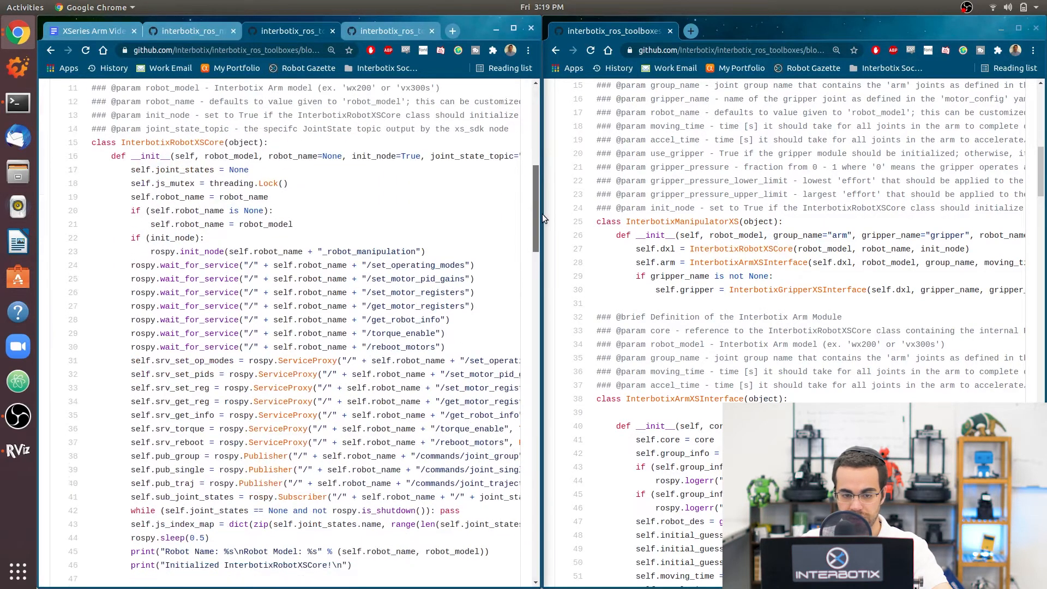
pyautogui.scroll(-3)
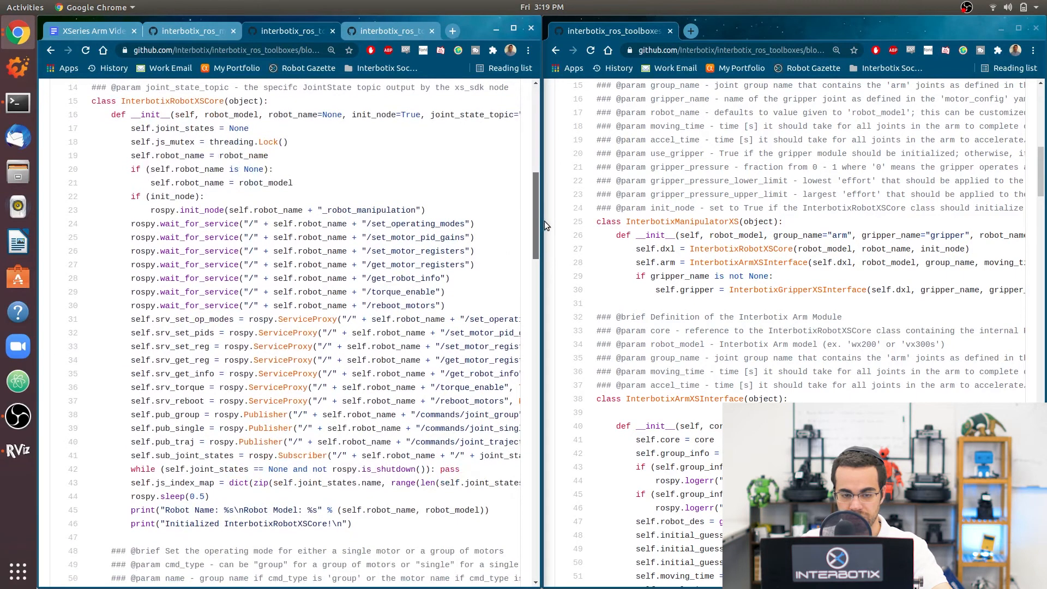
pyautogui.scroll(-3)
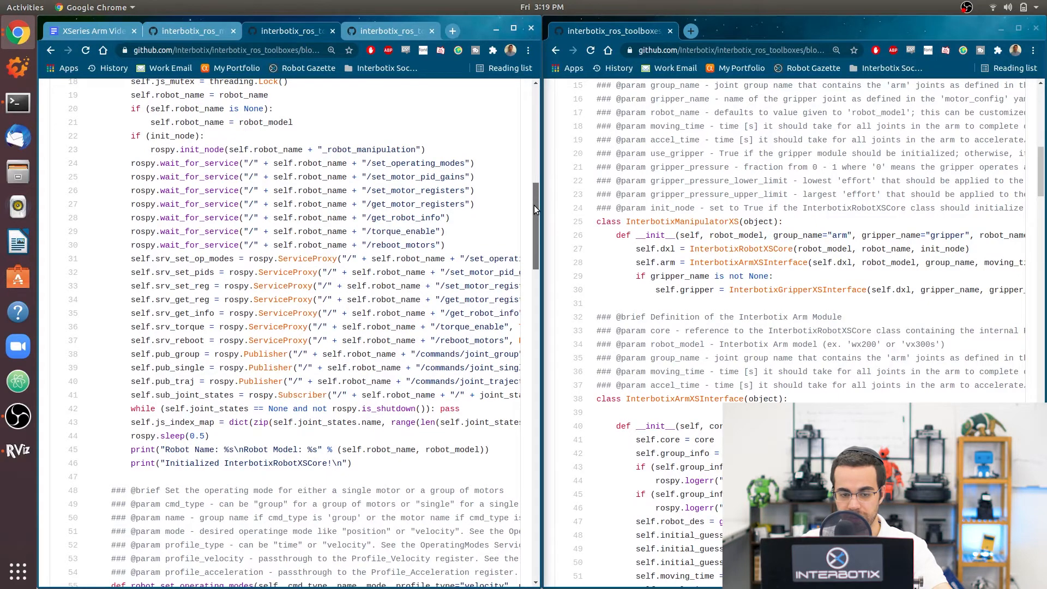
pyautogui.scroll(-3)
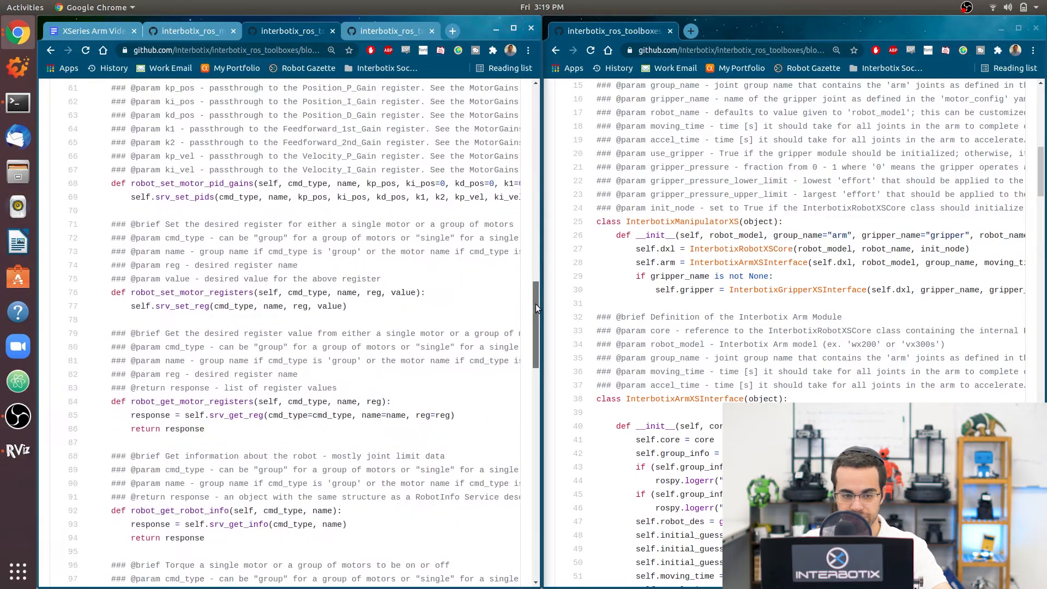
pyautogui.scroll(3)
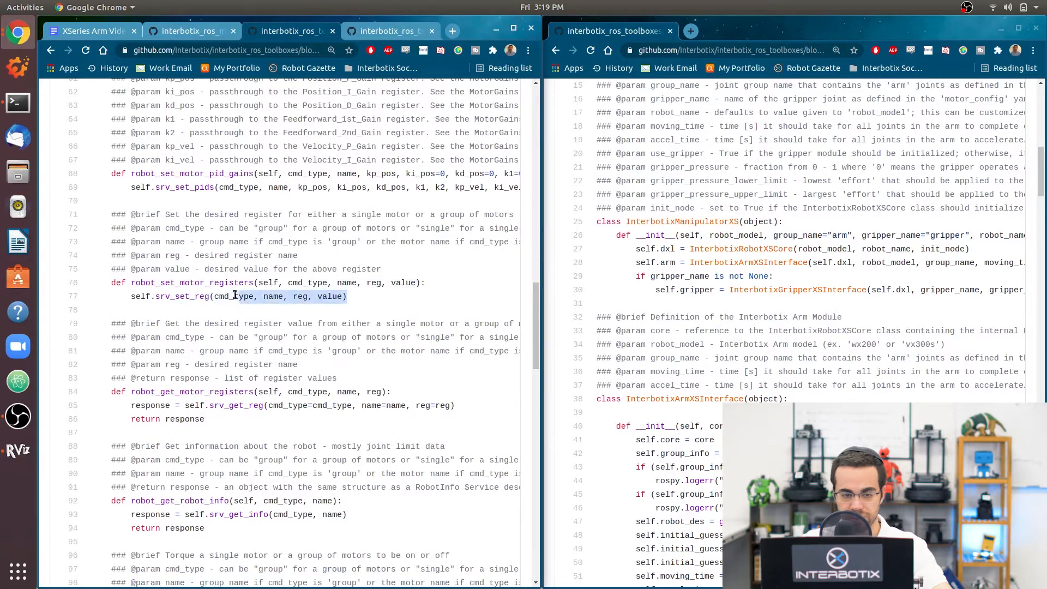
pyautogui.doubleClick(192, 282)
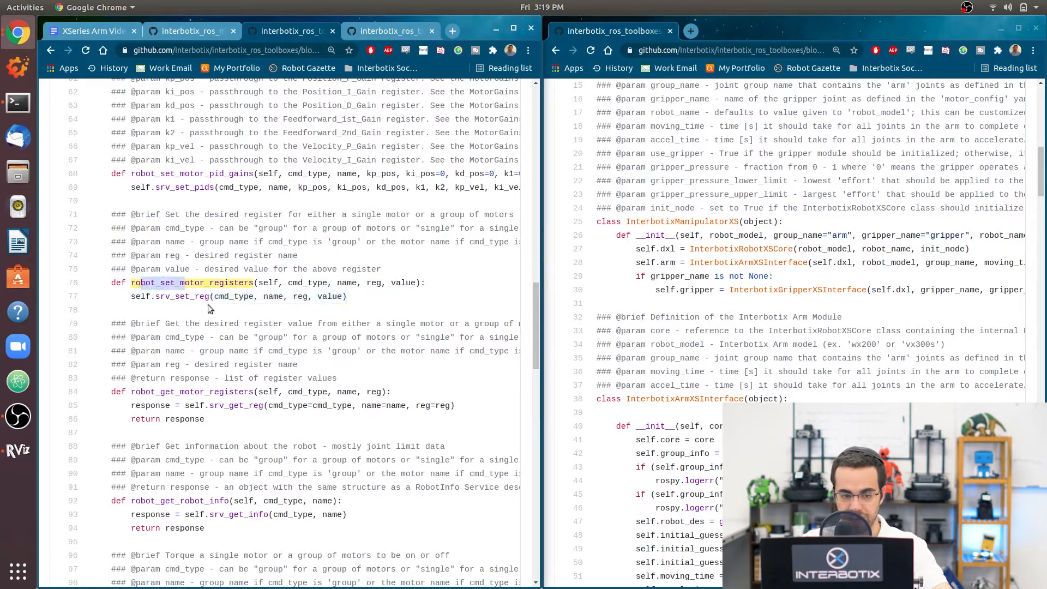
# Read over robot_set_motor_registers in core.py and scroll back up toward the gripper.py view
pyautogui.scroll(-3)
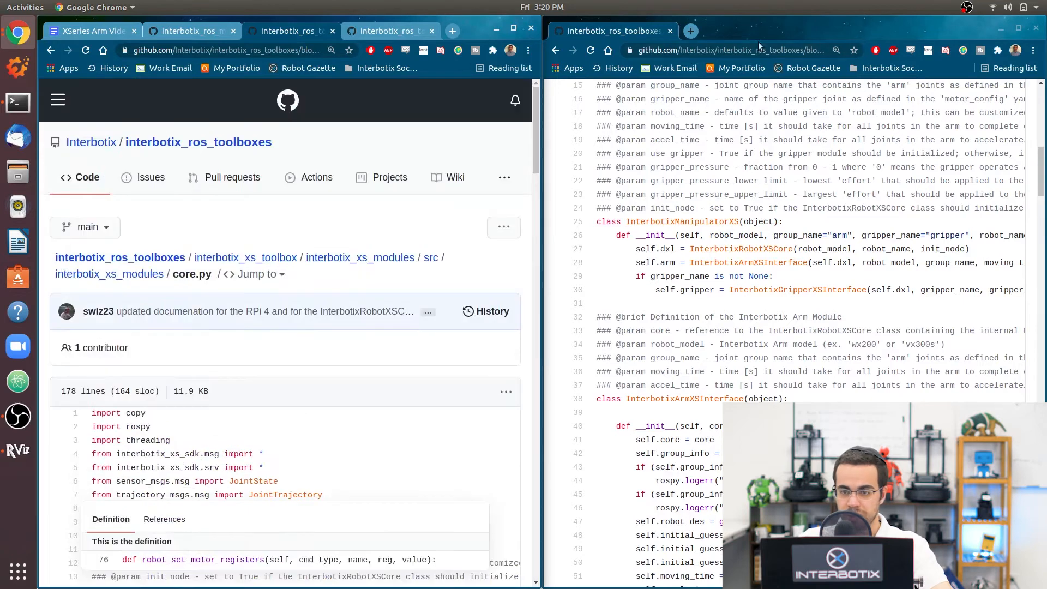
pyautogui.scroll(3)
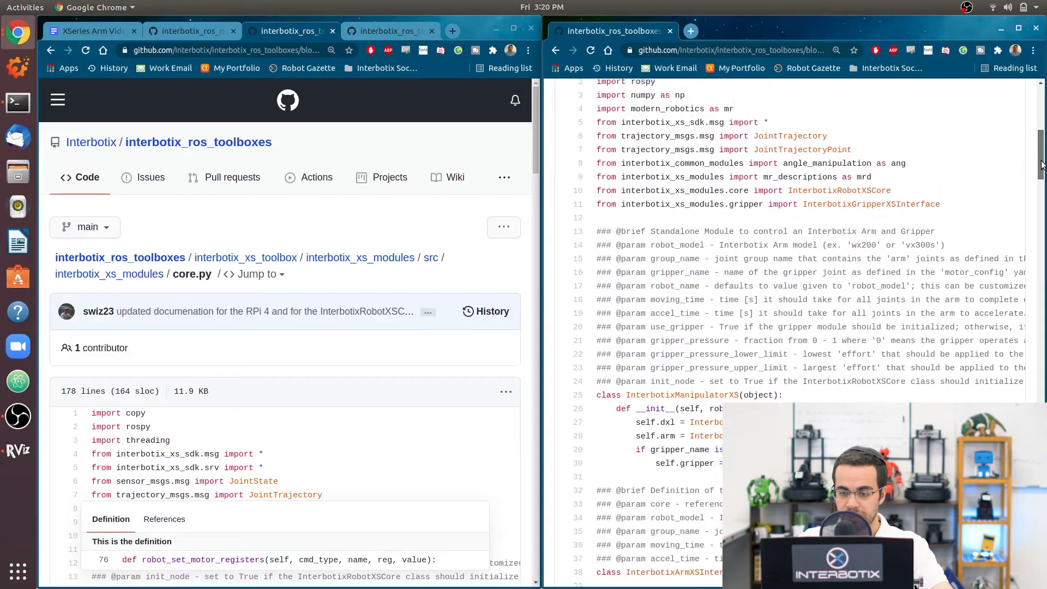
pyautogui.scroll(-3)
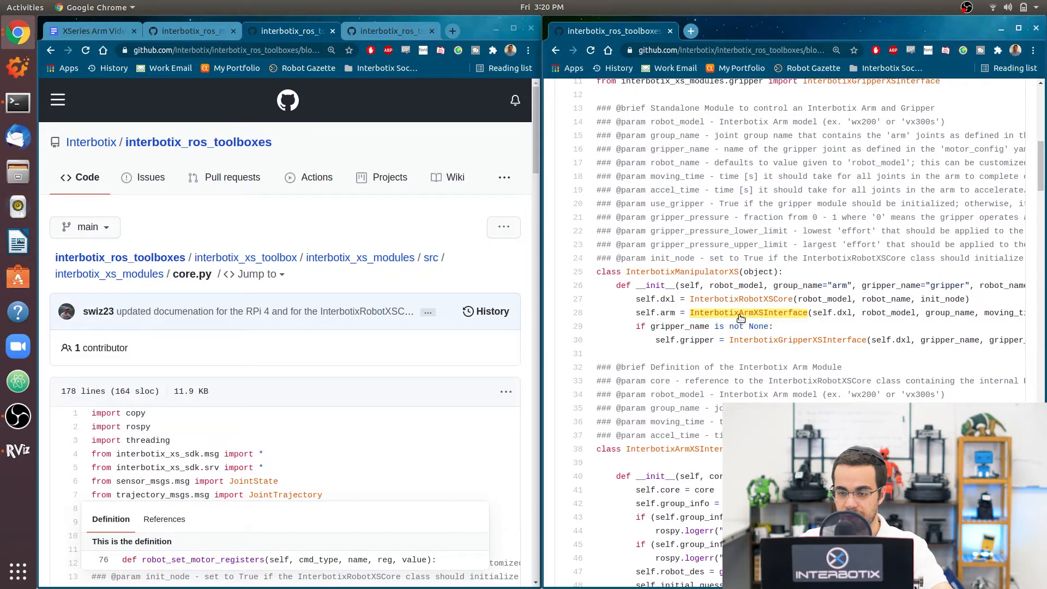
pyautogui.scroll(-3)
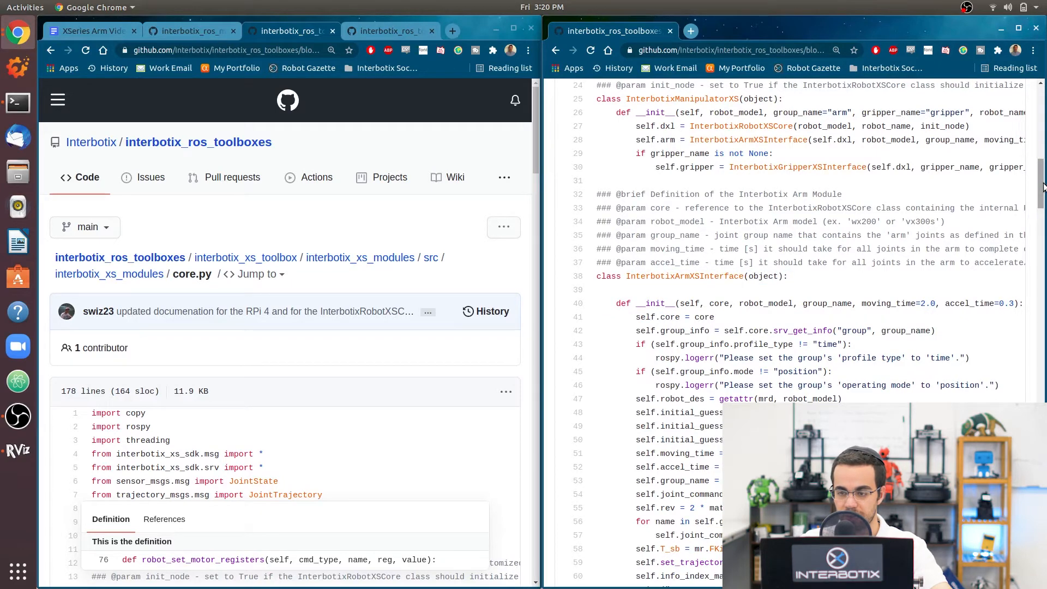
pyautogui.scroll(3)
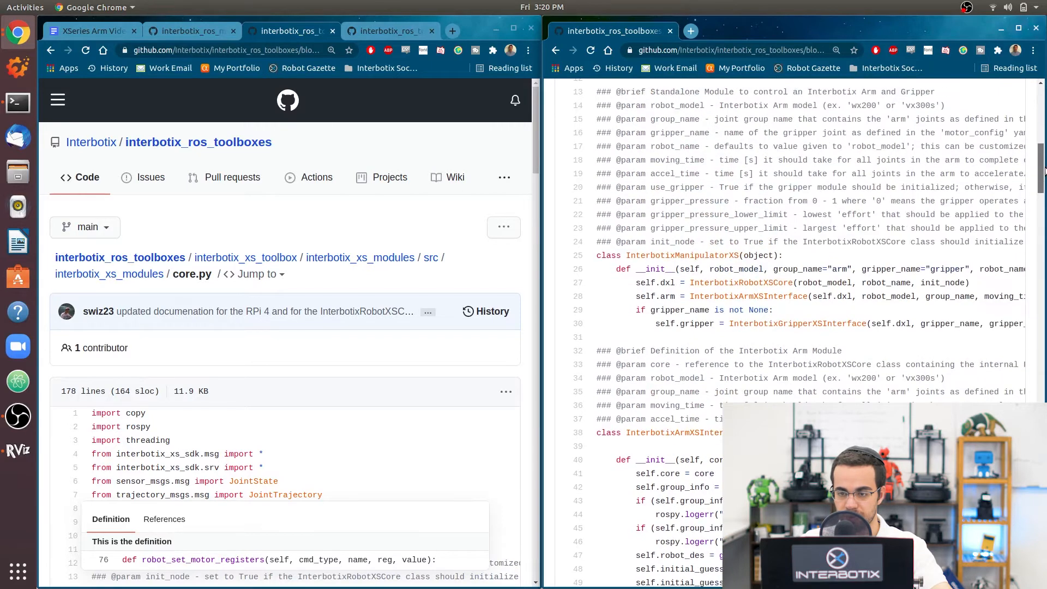
pyautogui.scroll(3)
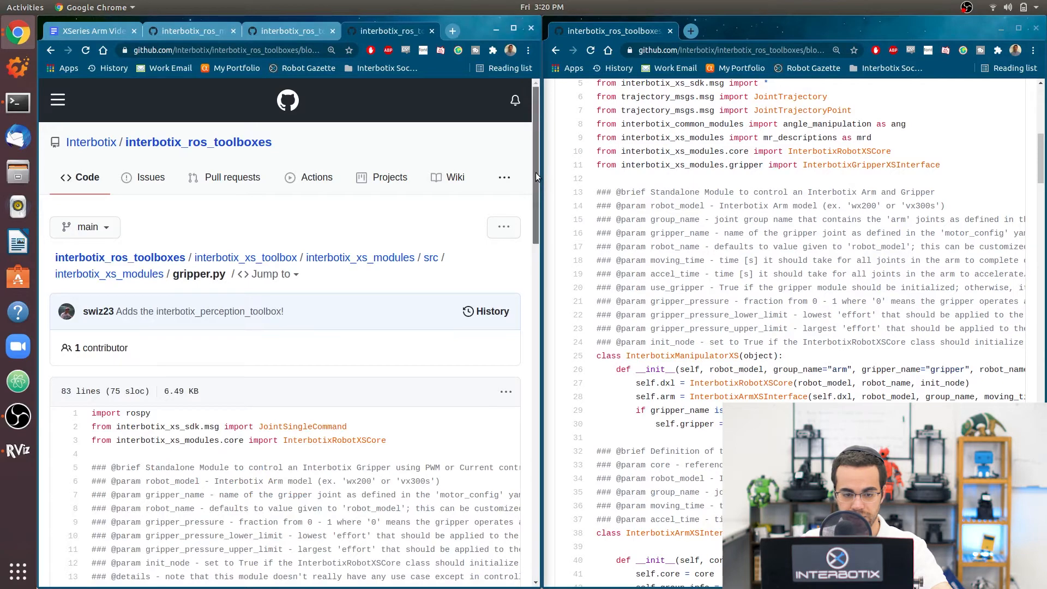
# Read gripper.py's open, close and set_pressure methods, then return to the bartender.py tab
pyautogui.scroll(-3)
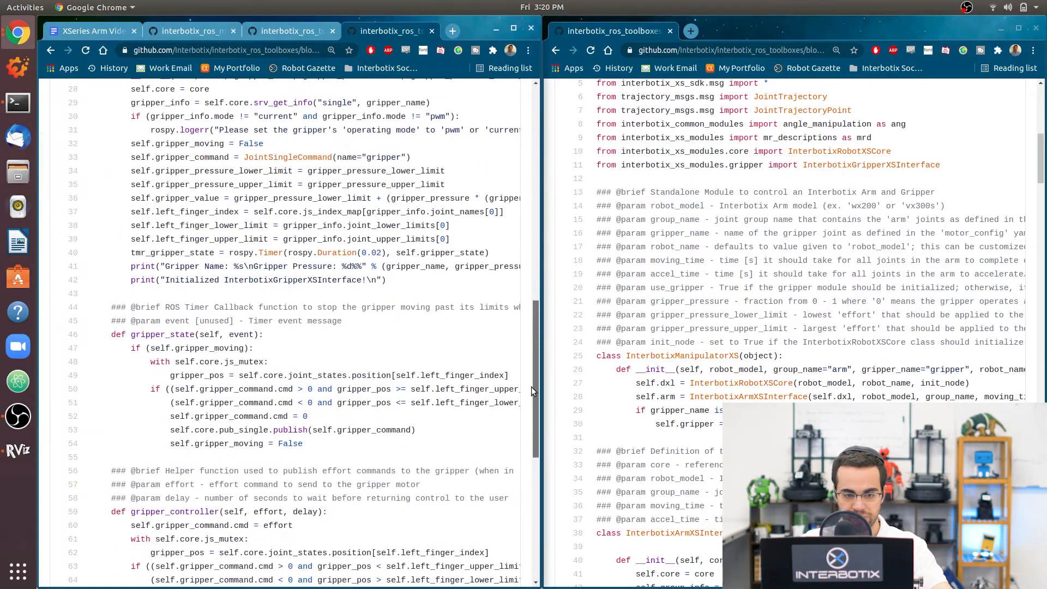
pyautogui.scroll(-3)
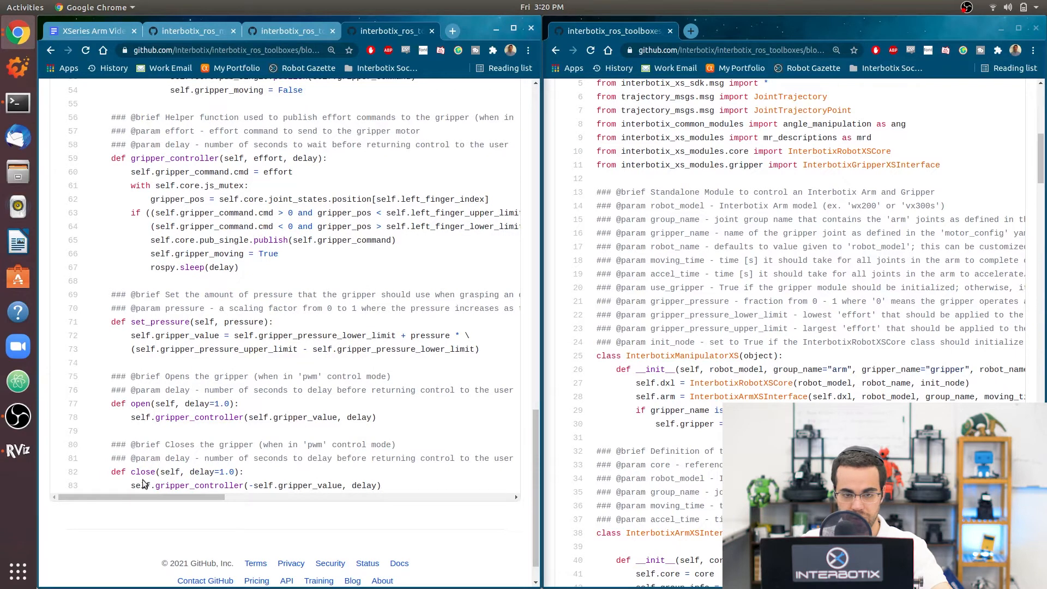
pyautogui.click(287, 31)
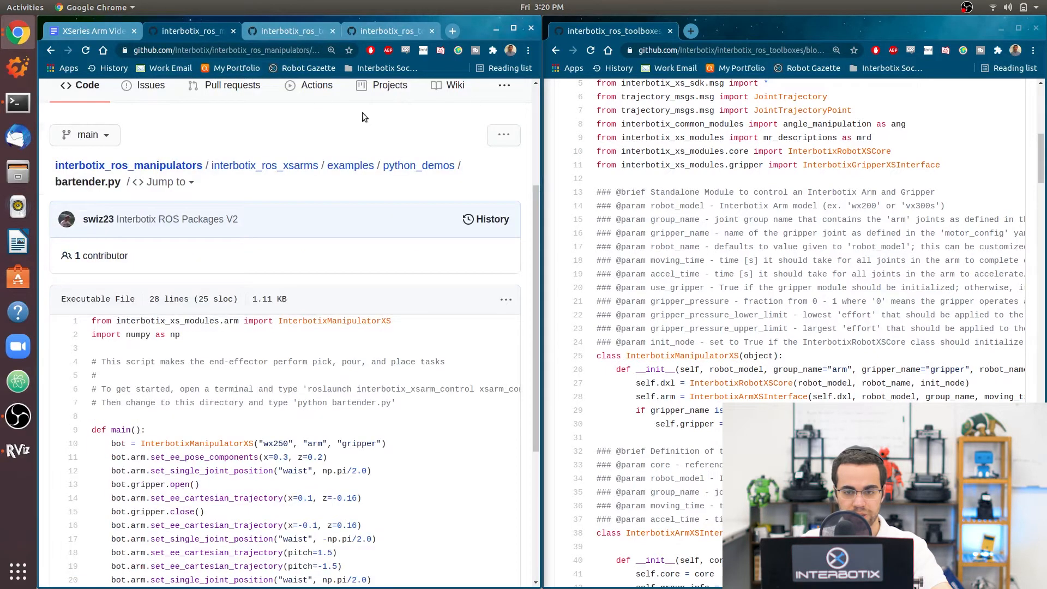
pyautogui.scroll(-3)
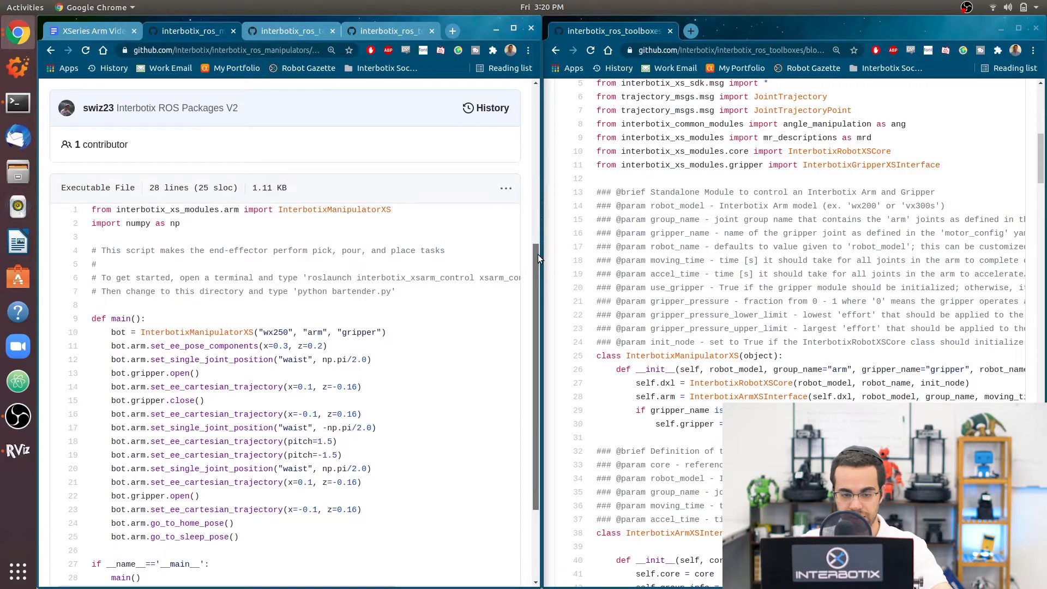
pyautogui.scroll(3)
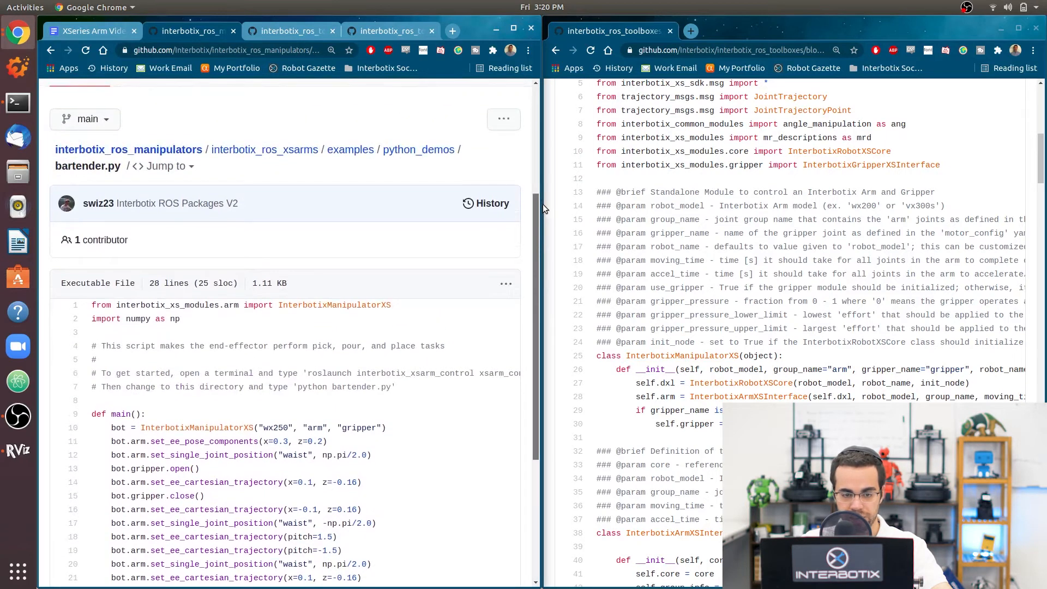
pyautogui.scroll(-3)
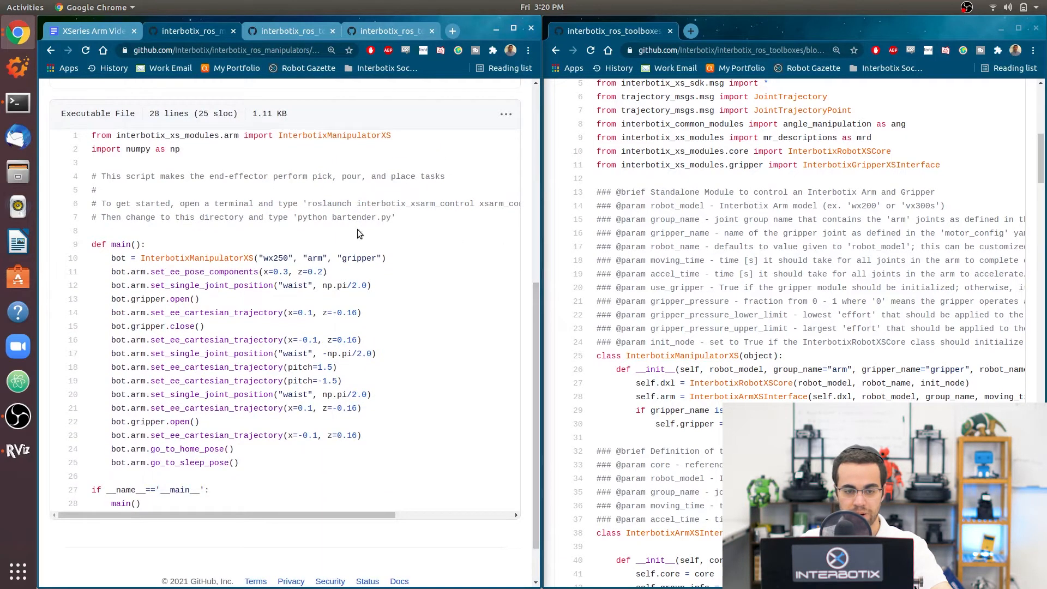
pyautogui.moveTo(285, 169)
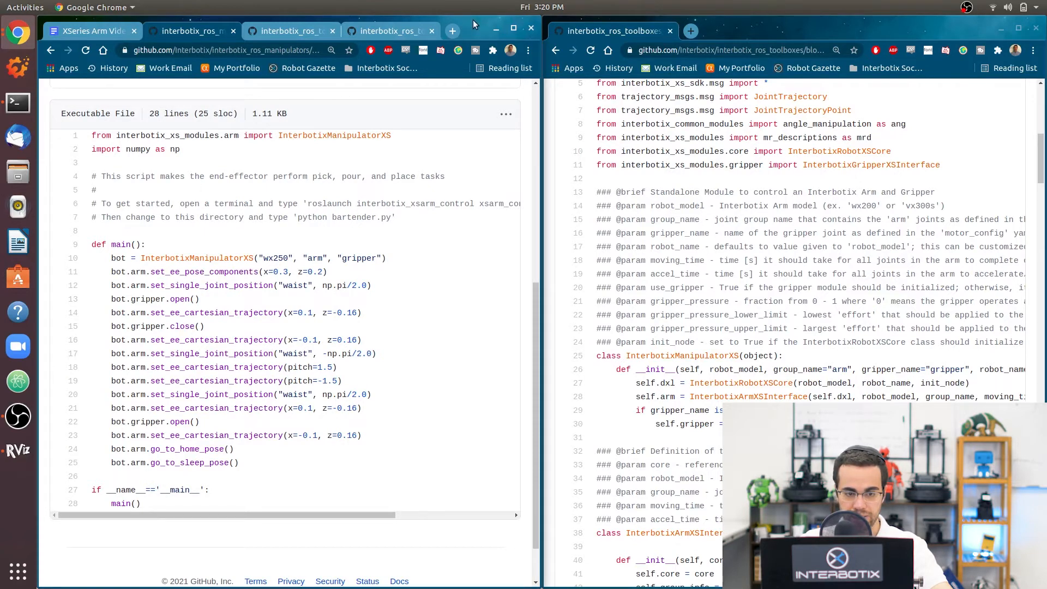
pyautogui.moveTo(301, 275)
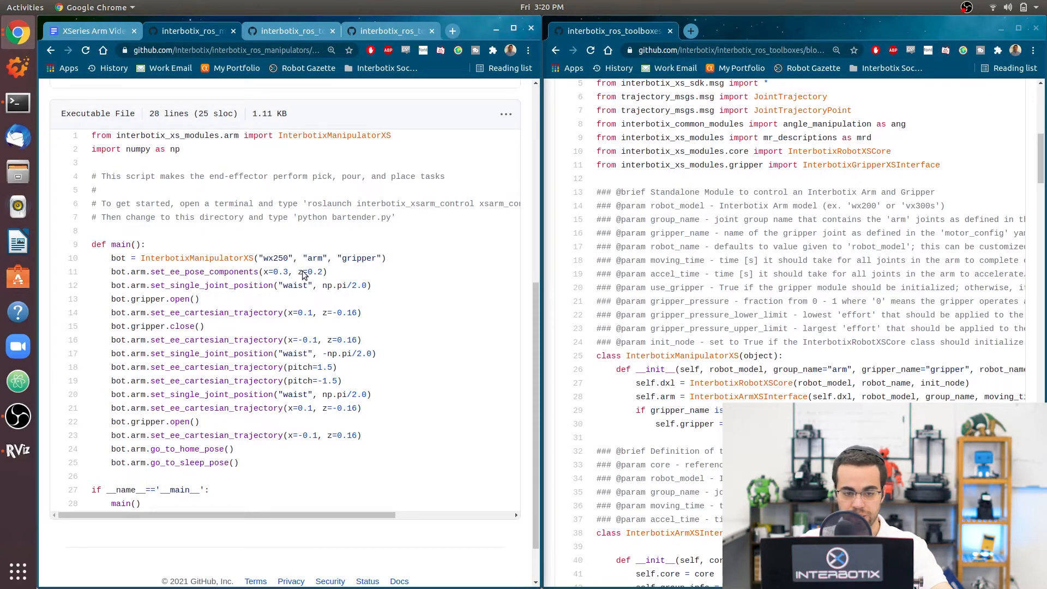
pyautogui.moveTo(277, 282)
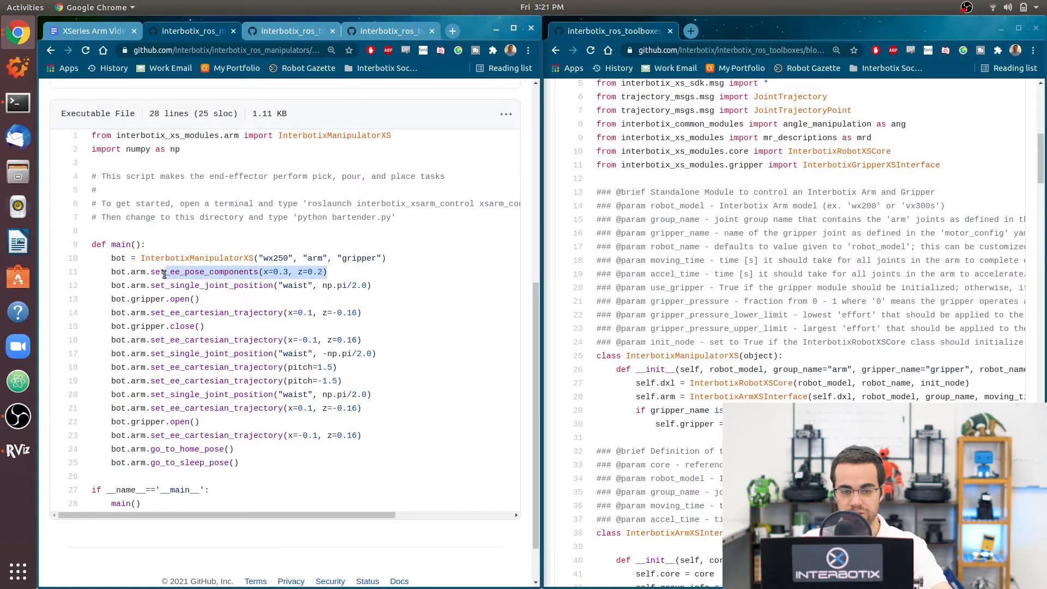
pyautogui.moveTo(159, 273)
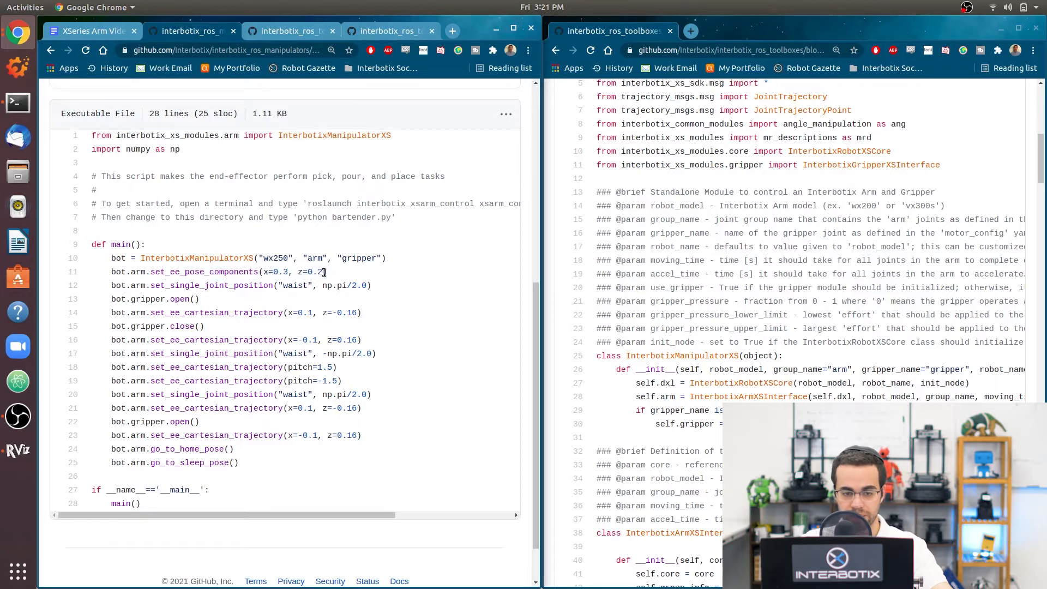
pyautogui.moveTo(333, 273)
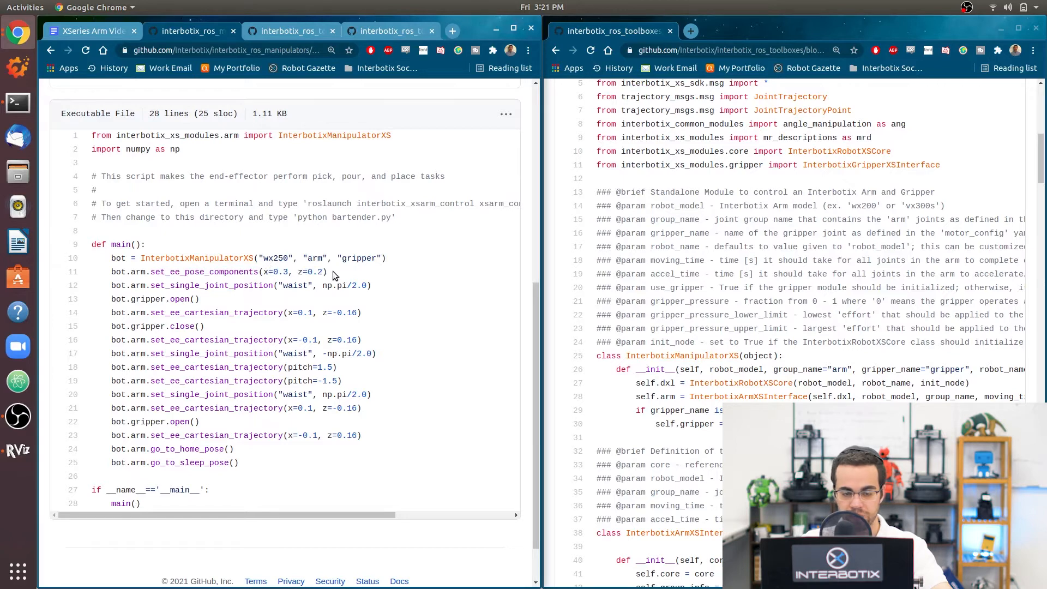
pyautogui.moveTo(297, 284)
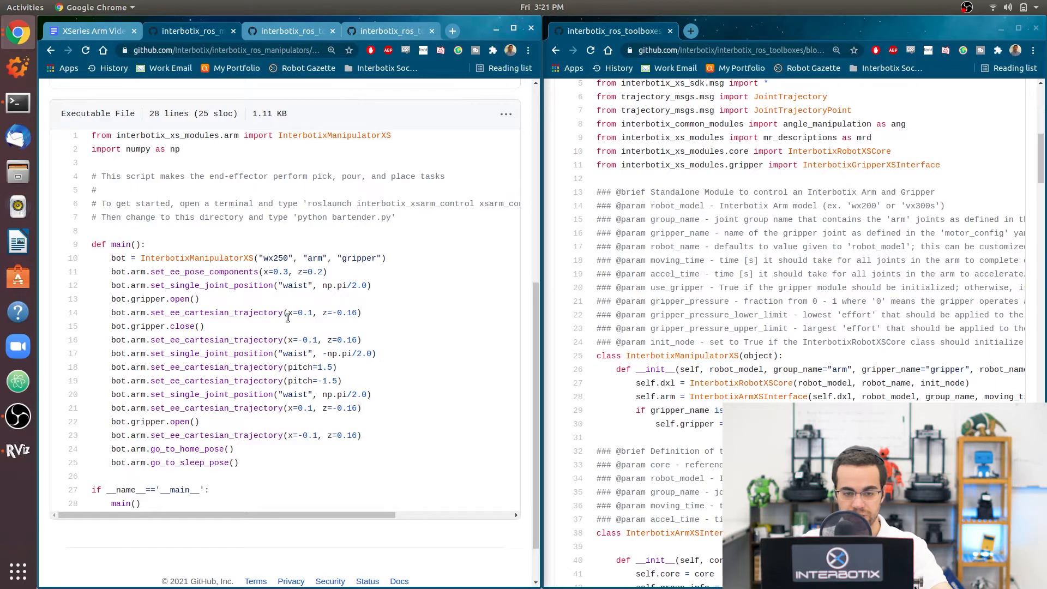
pyautogui.moveTo(322, 323)
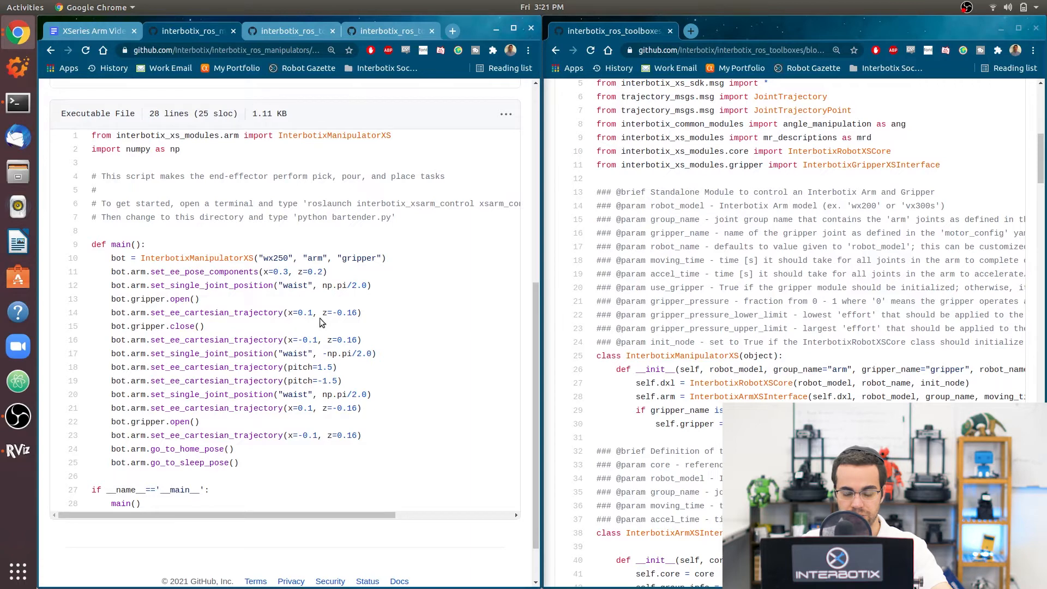
pyautogui.moveTo(365, 321)
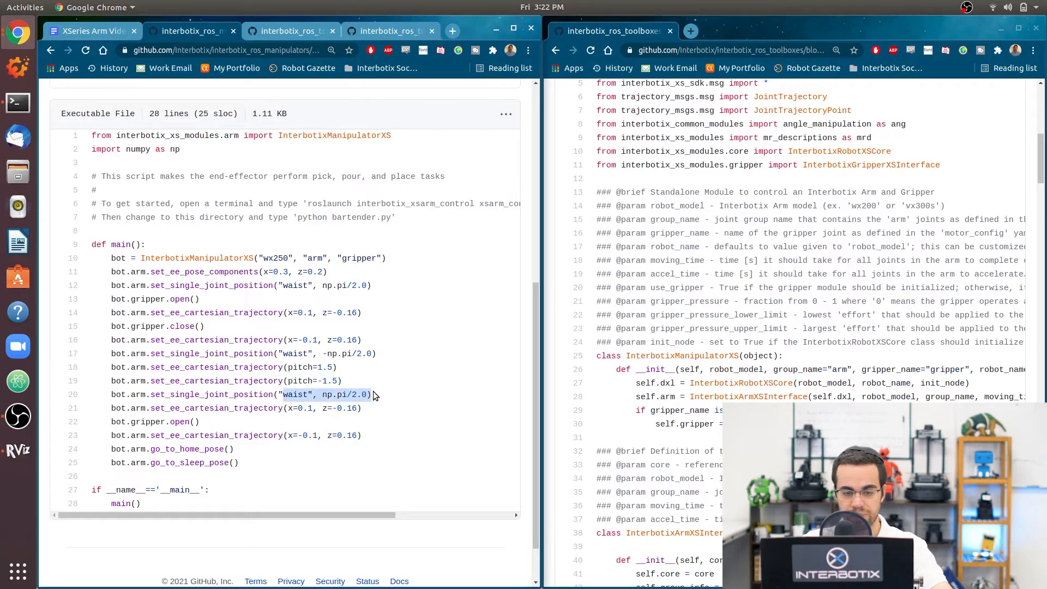
pyautogui.moveTo(371, 395)
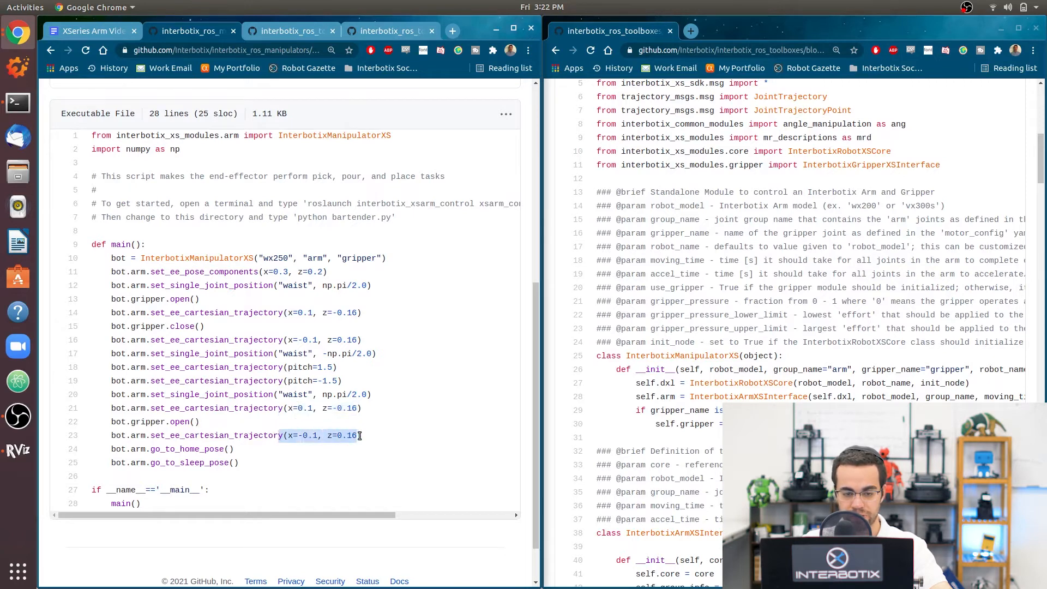
pyautogui.click(352, 340)
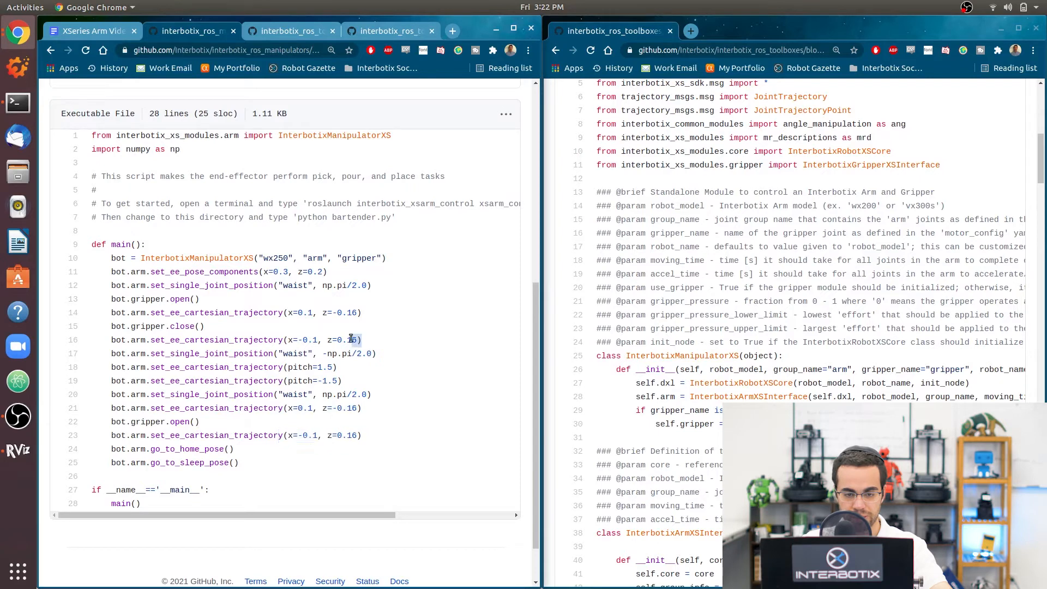
pyautogui.doubleClick(344, 340)
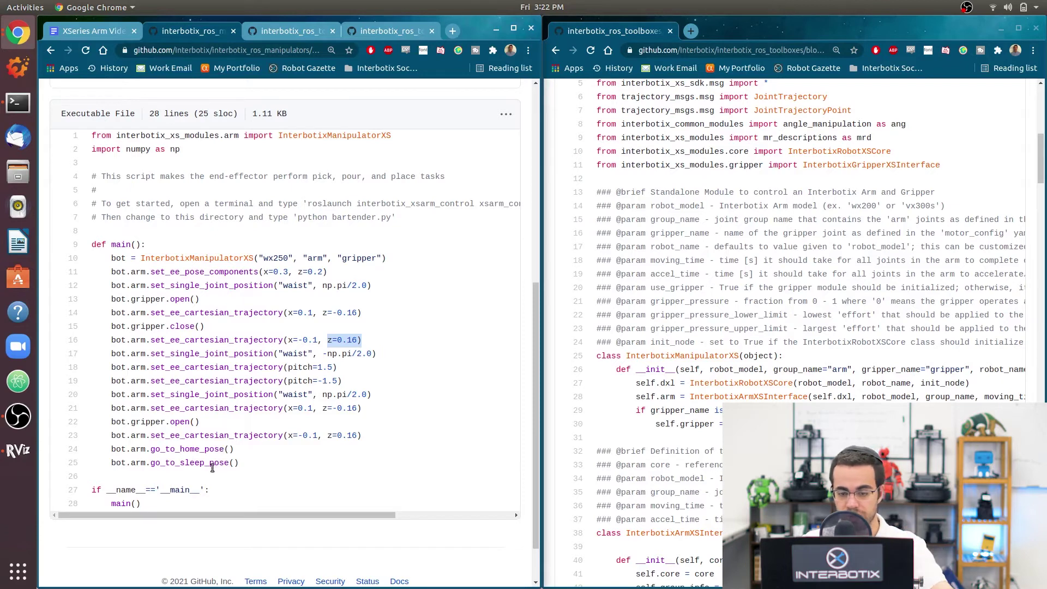
pyautogui.moveTo(281, 475)
pyautogui.write('cd')
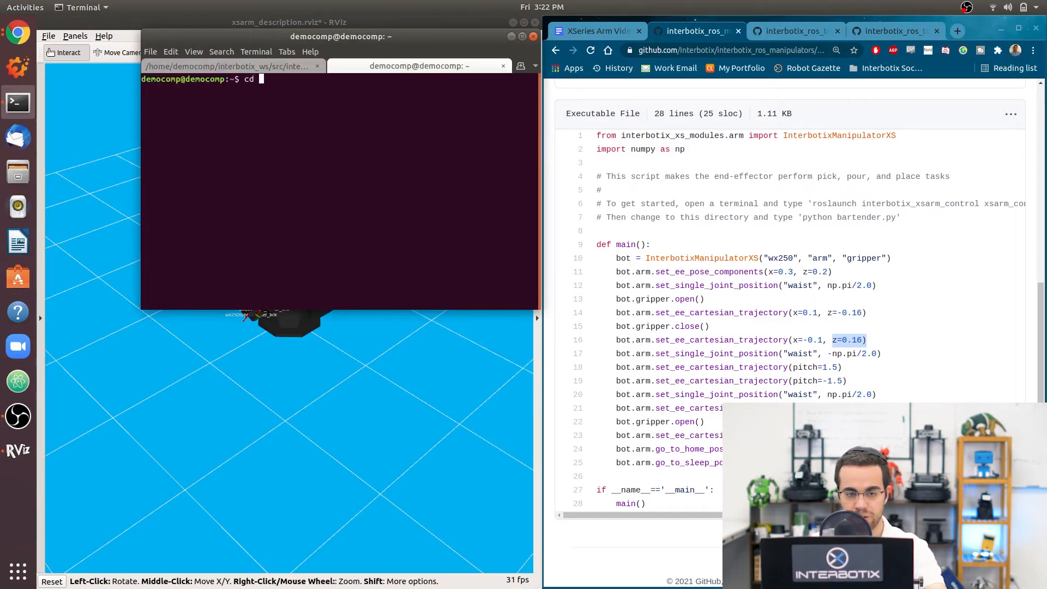
# Change into interbotix_ws/.../interbotix_ros_xsarms/examples/python_demos and list its demo scripts
pyautogui.write('interbotix_ws/src/interbotix_ros_manipulators/interbotix_ros_xsarms/examples/python_demos/')
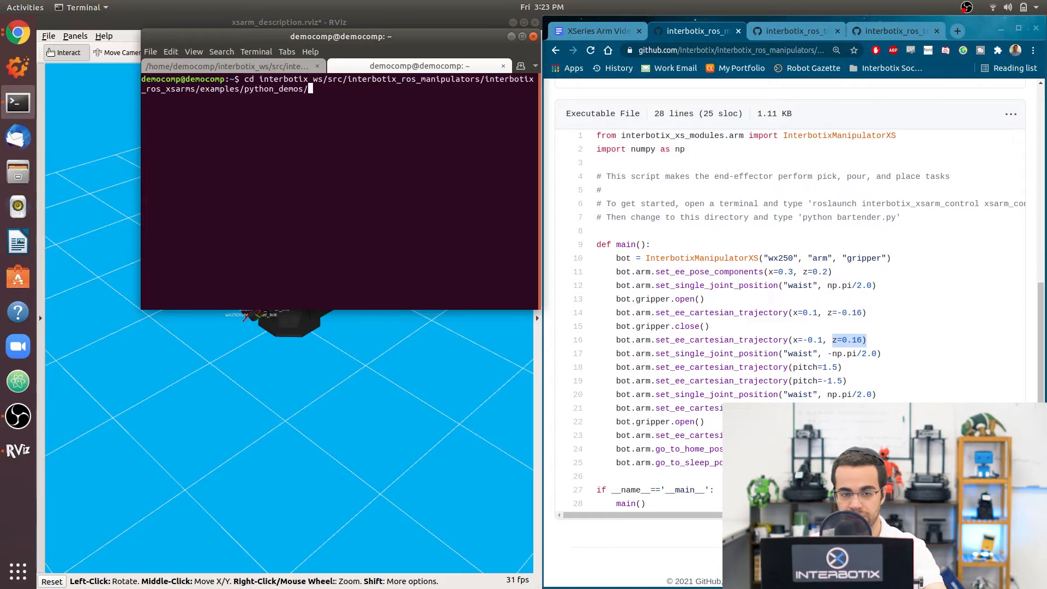
pyautogui.press('Return')
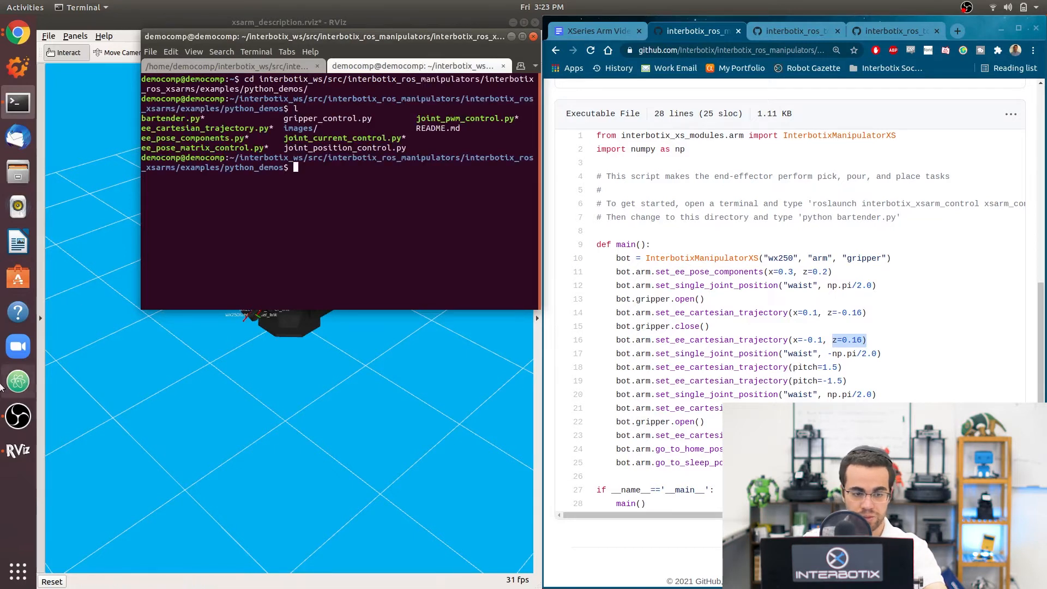
pyautogui.write('less')
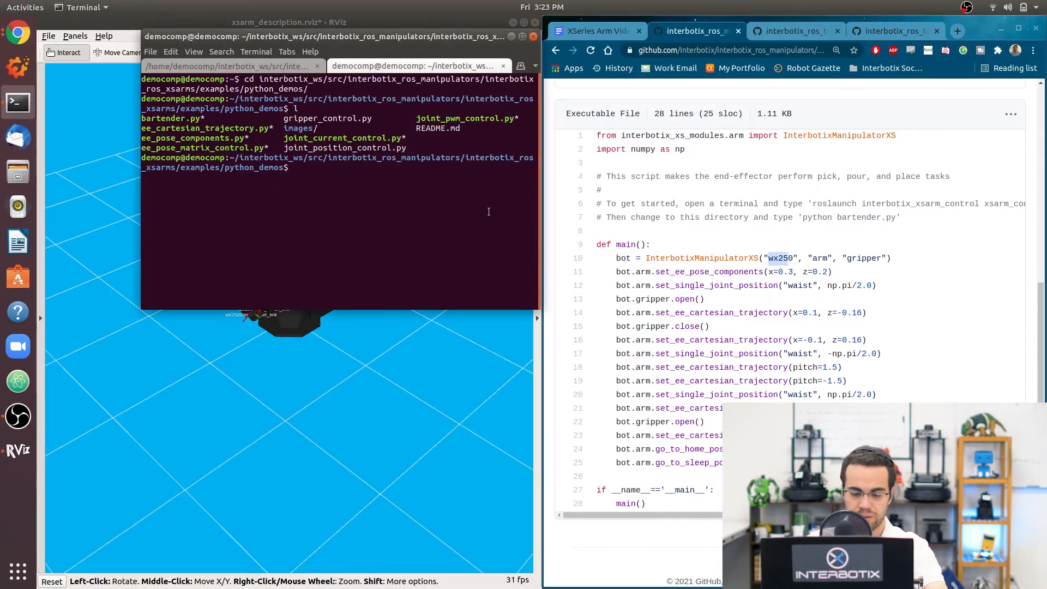
pyautogui.write('nano')
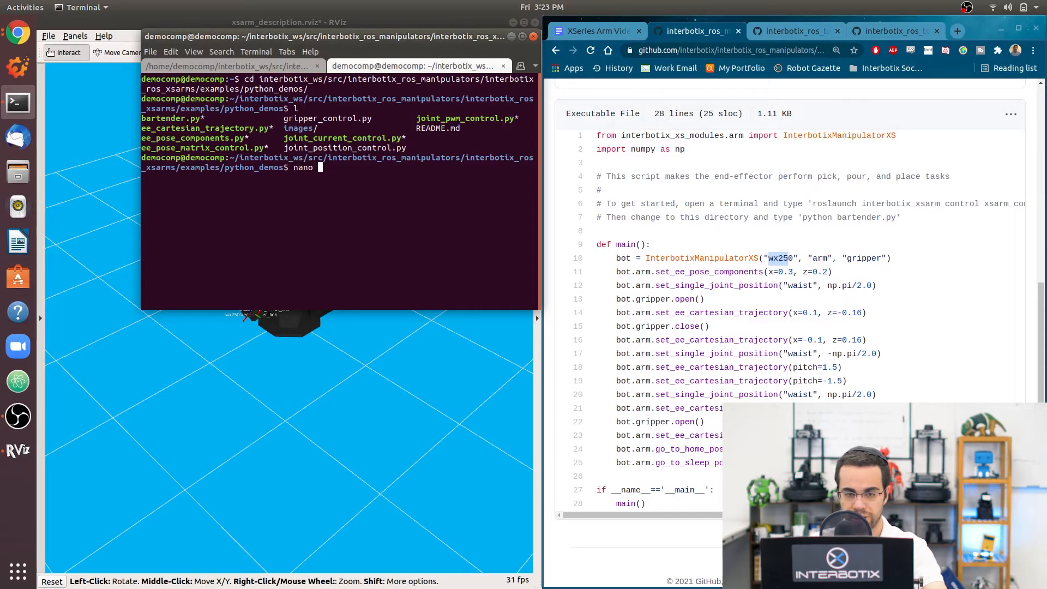
# Edit bartender.py in nano so the robot model reads wx250s, save it and exit
pyautogui.press('Return')
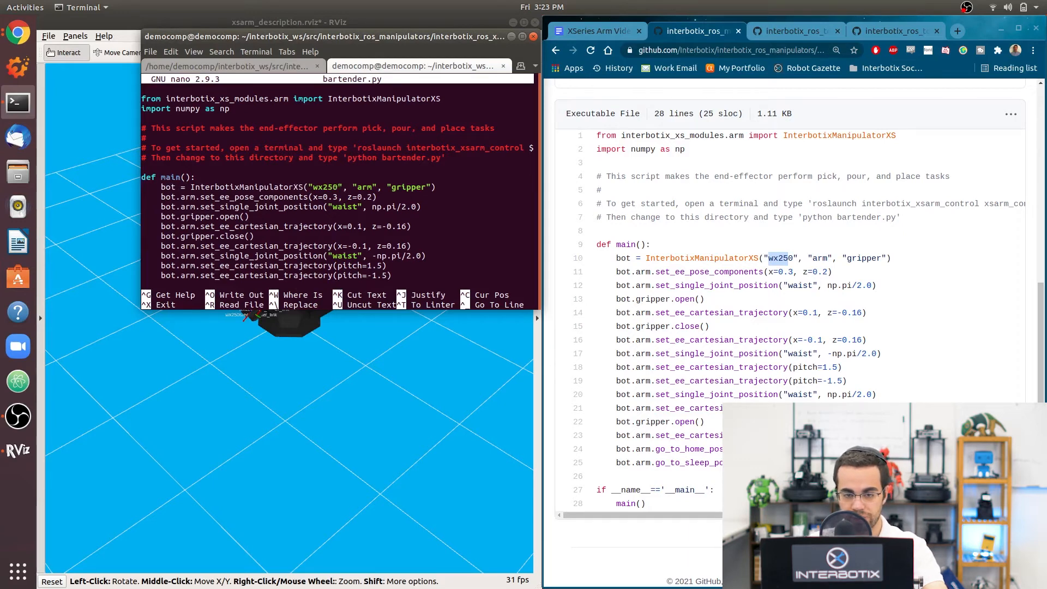
pyautogui.write('s')
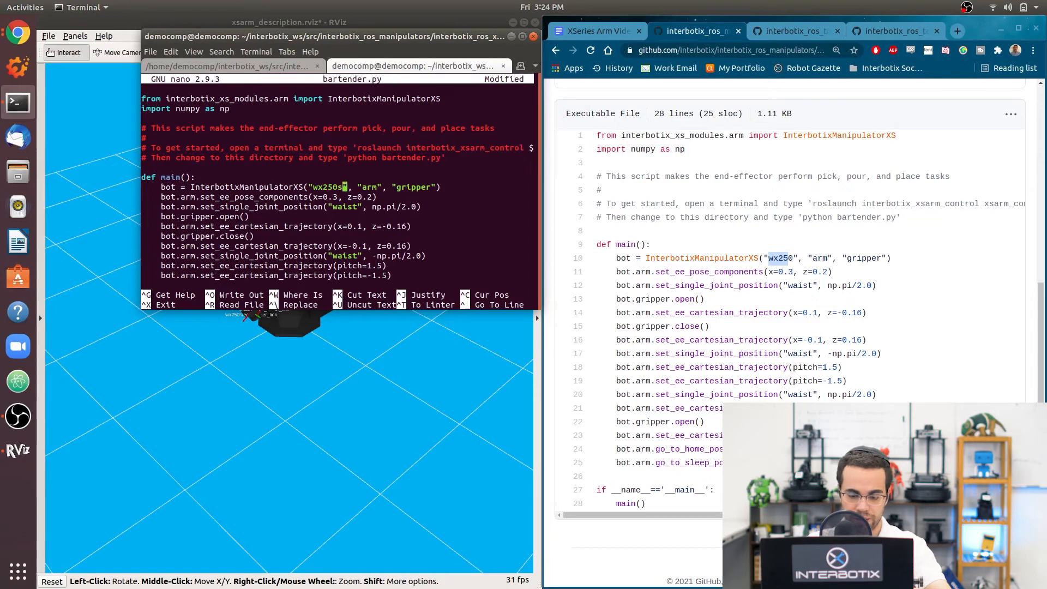
pyautogui.press('ctrl+o')
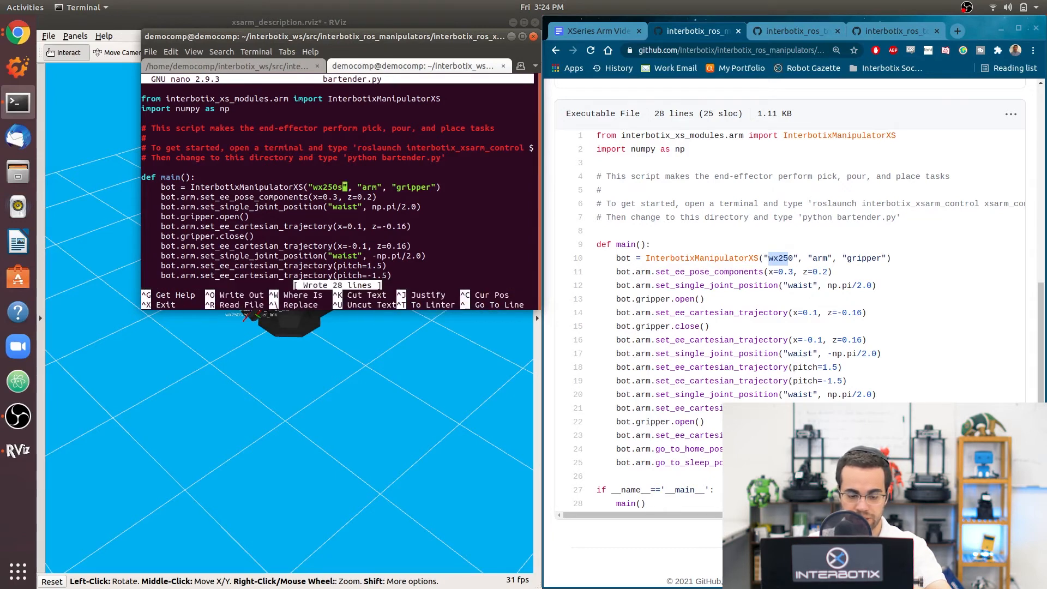
pyautogui.press('ctrl+x')
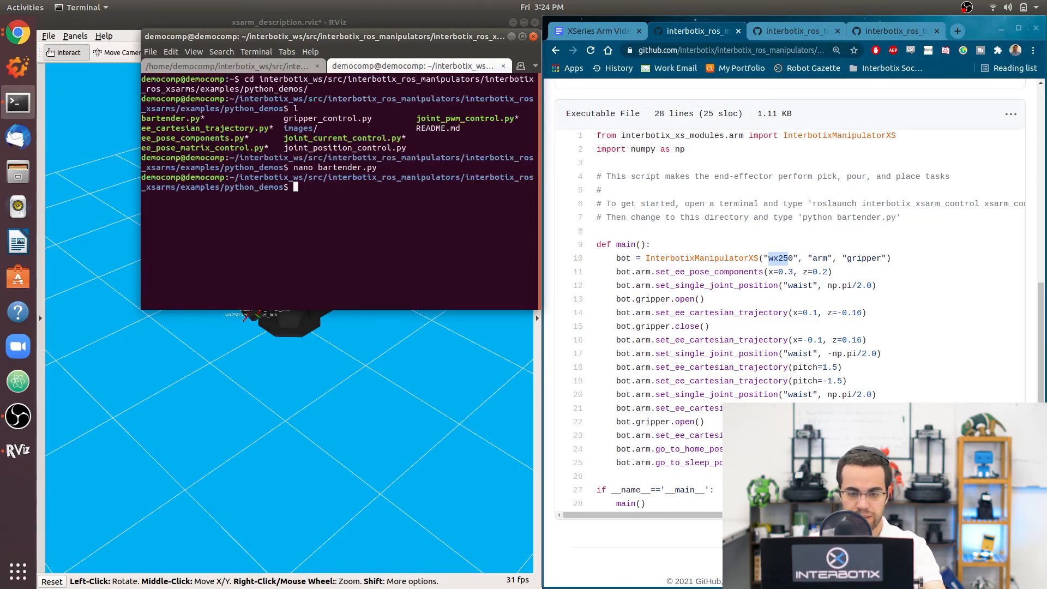
# Run python bartender.py and hide the terminal to watch the WX250s arm move in RViz
pyautogui.write('python bartender.py')
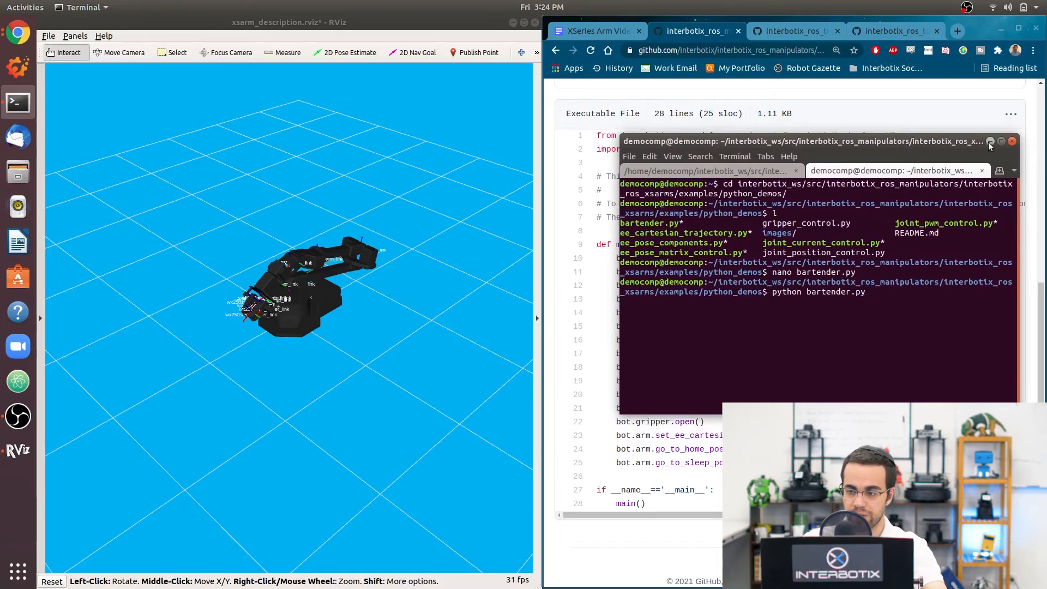
pyautogui.click(1000, 141)
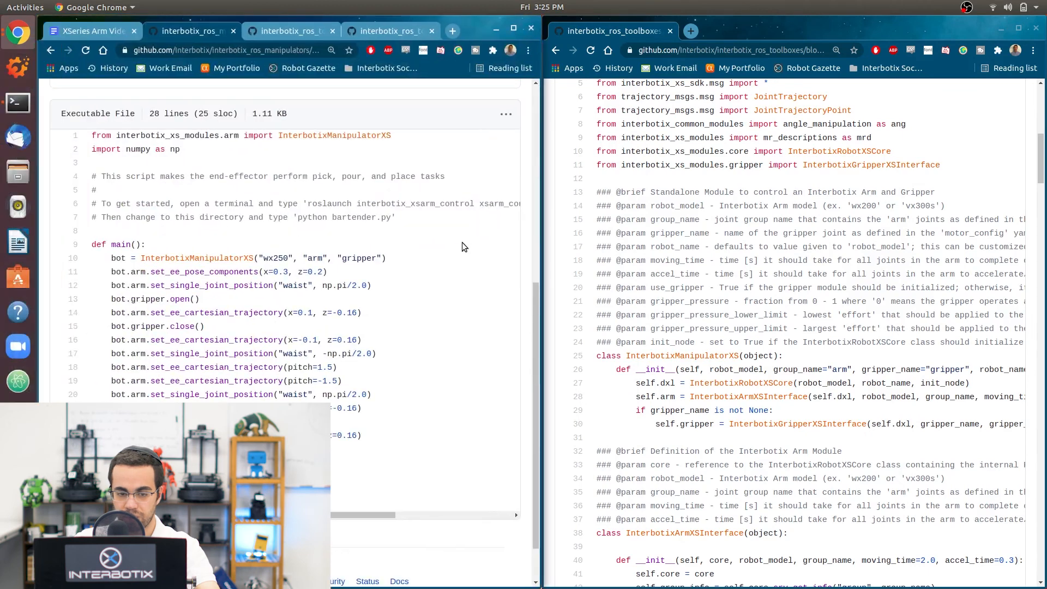
pyautogui.moveTo(119, 269)
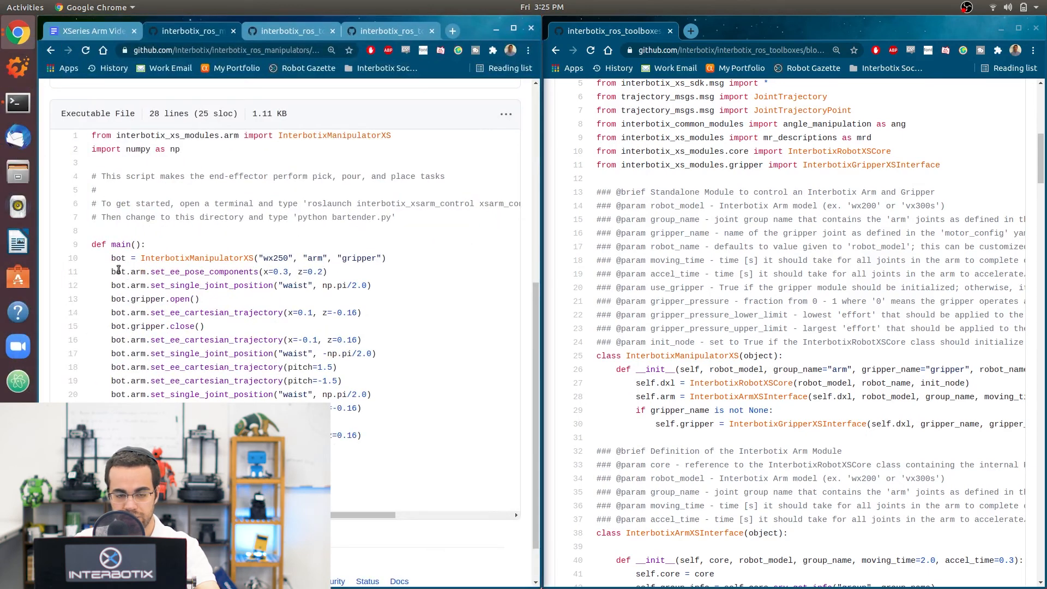
pyautogui.moveTo(477, 359)
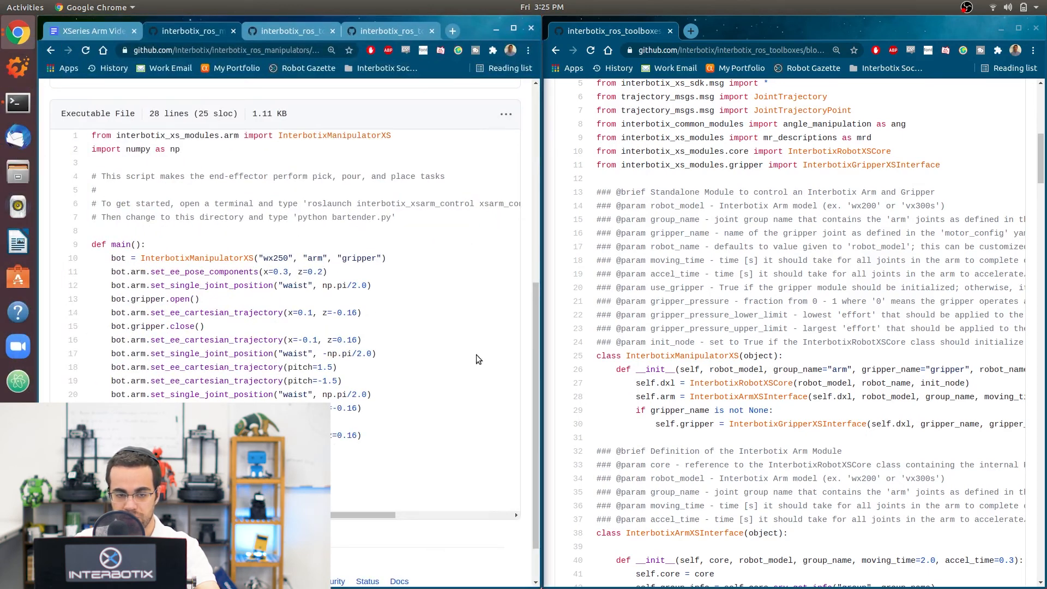
pyautogui.moveTo(189, 273)
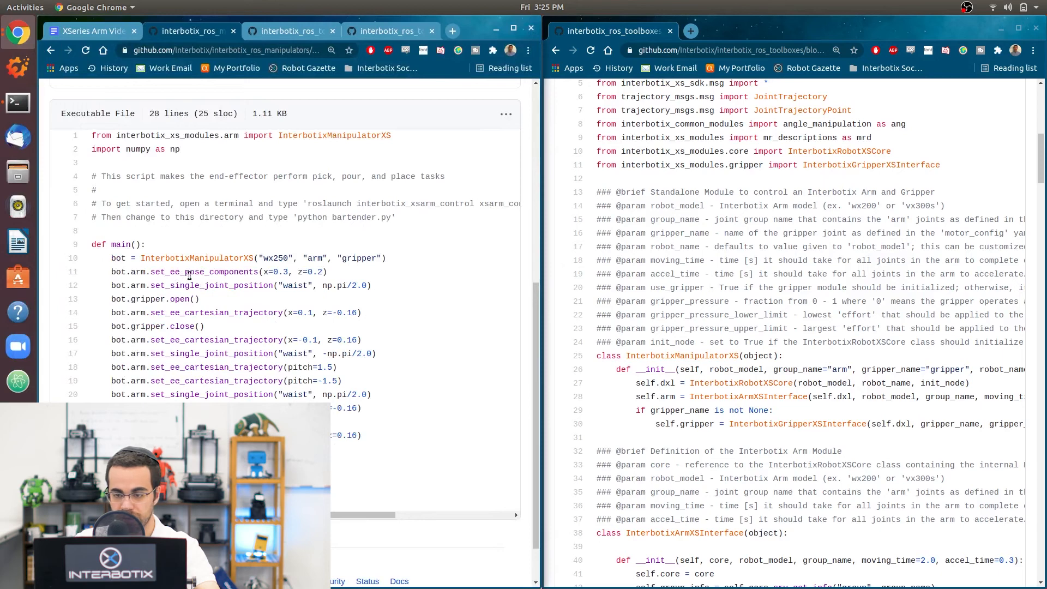
# Scroll arm.py and highlight the self.gripper assignment that bartender.py's gripper calls use
pyautogui.scroll(3)
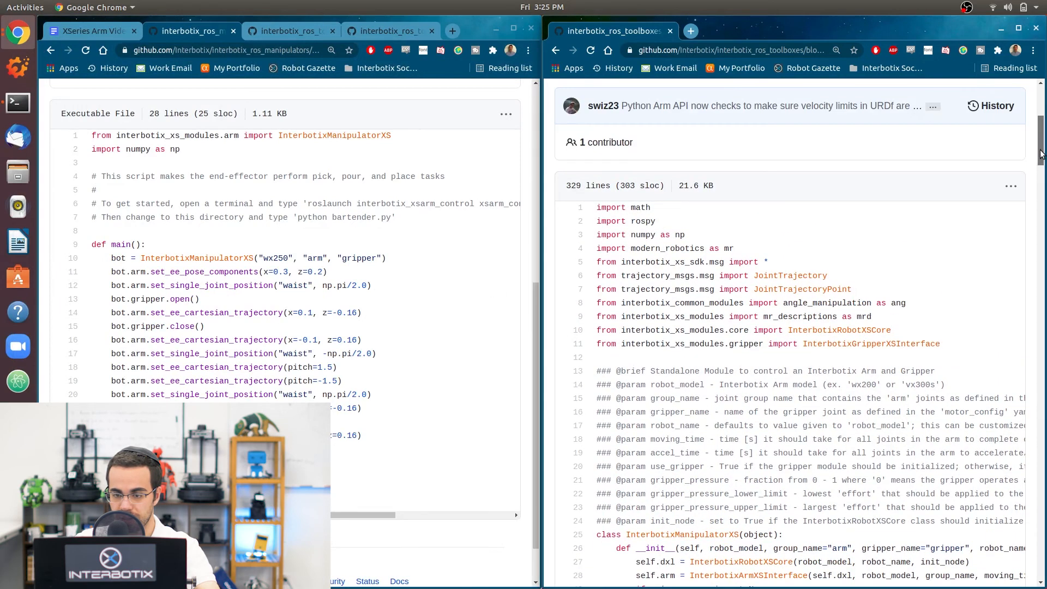
pyautogui.scroll(-3)
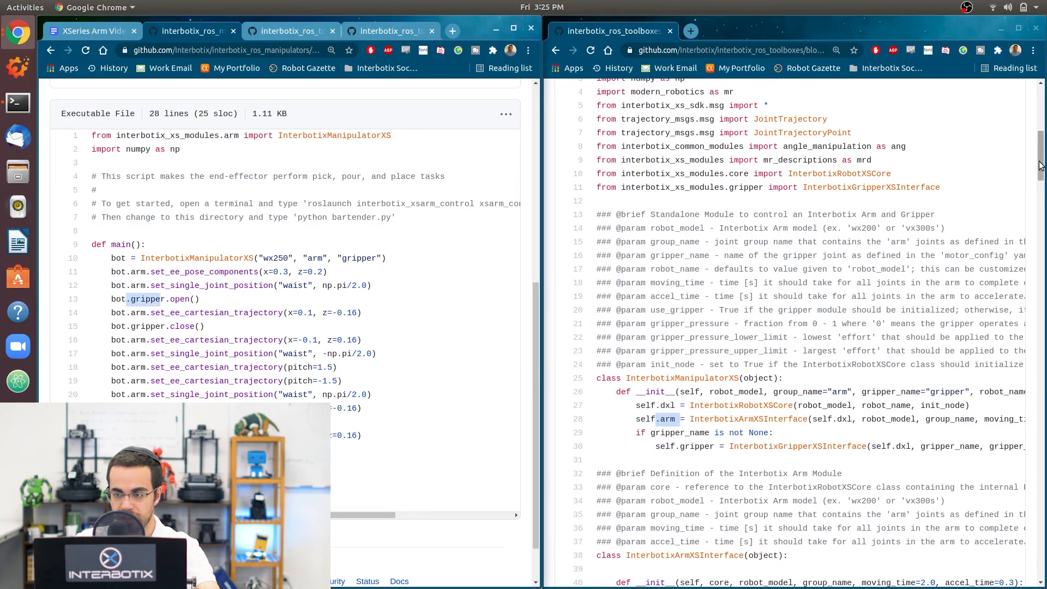
pyautogui.scroll(-3)
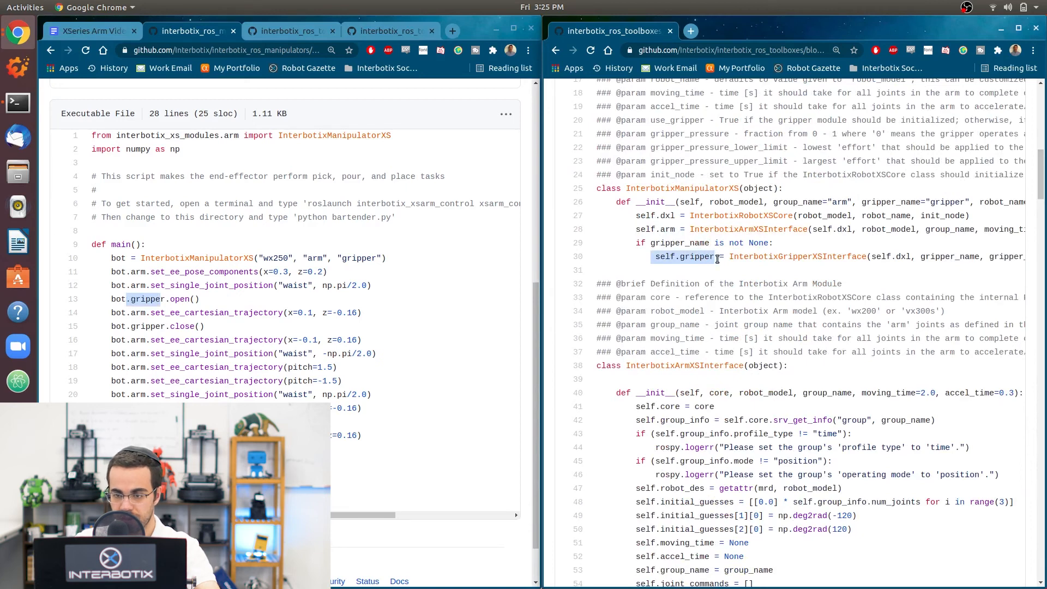
pyautogui.scroll(3)
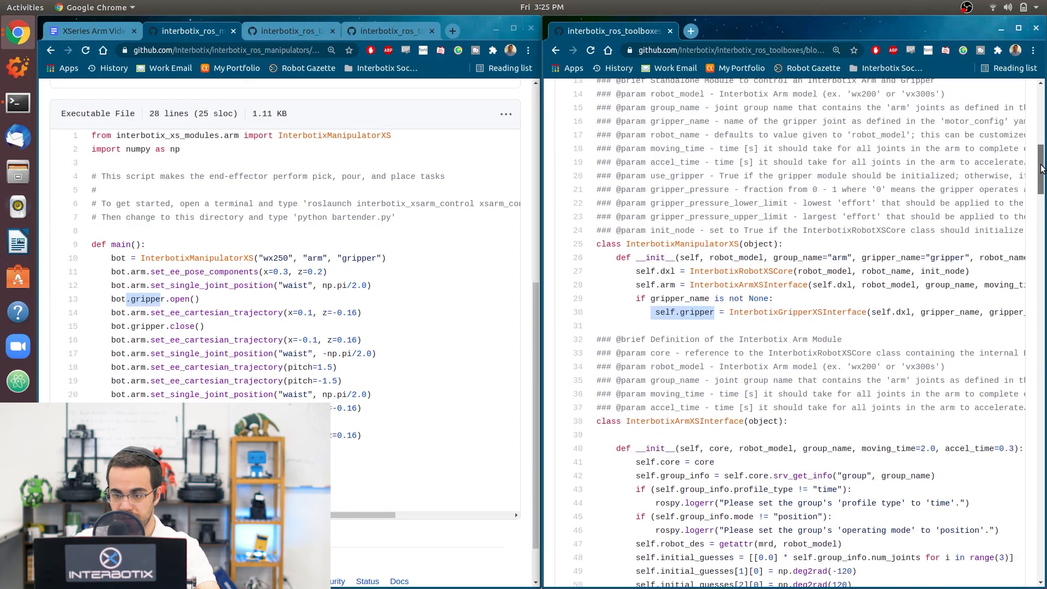
pyautogui.doubleClick(655, 258)
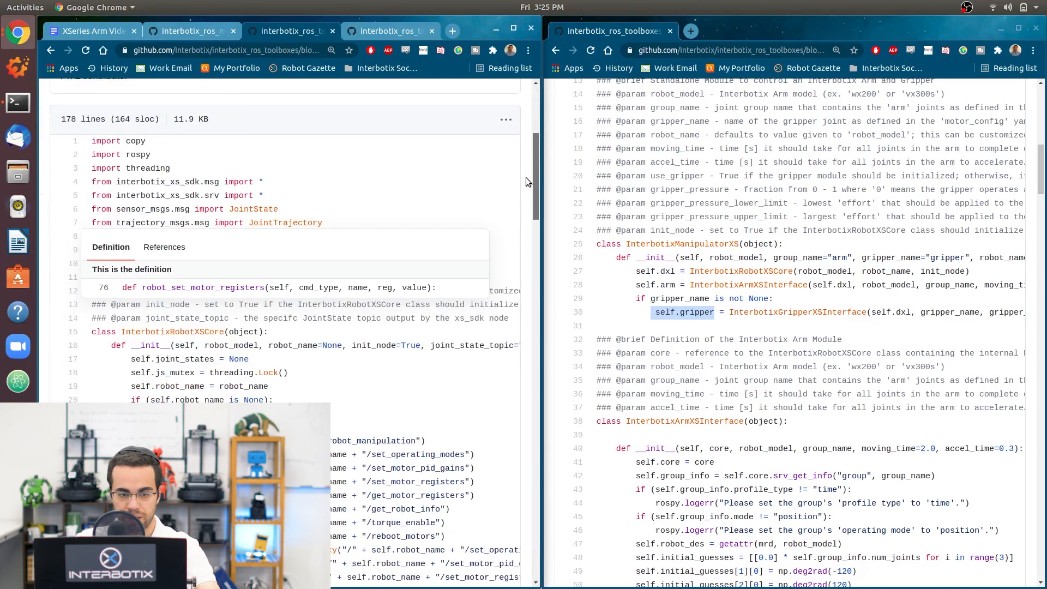
pyautogui.scroll(-3)
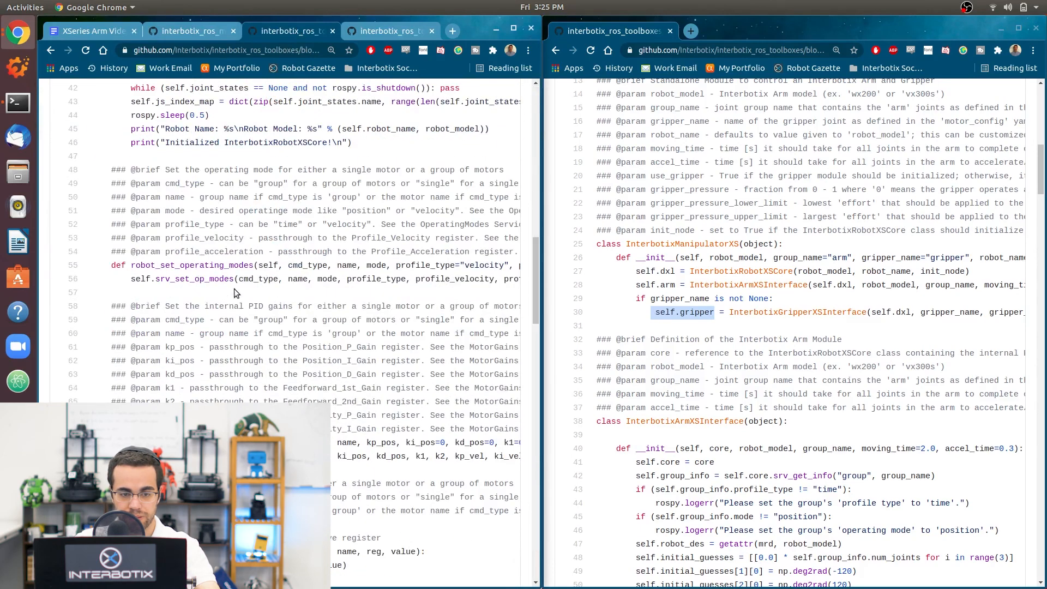
pyautogui.doubleClick(189, 265)
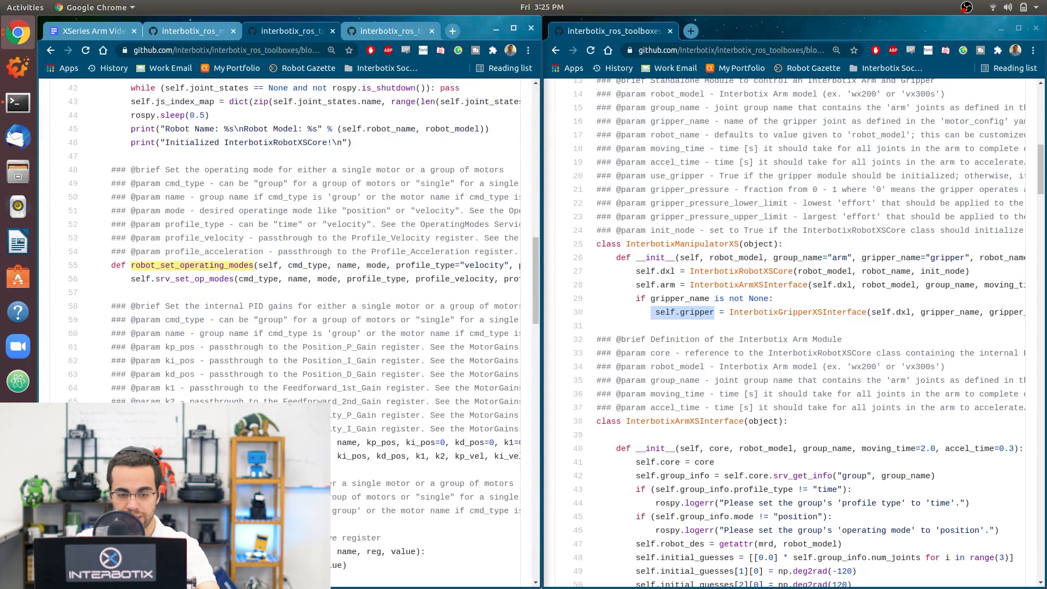
pyautogui.scroll(3)
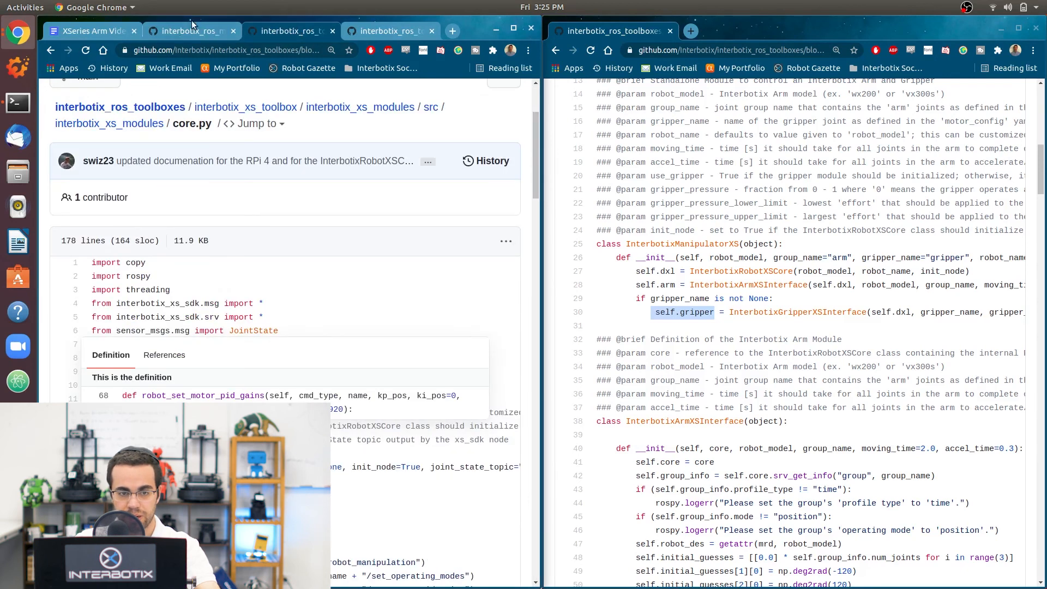